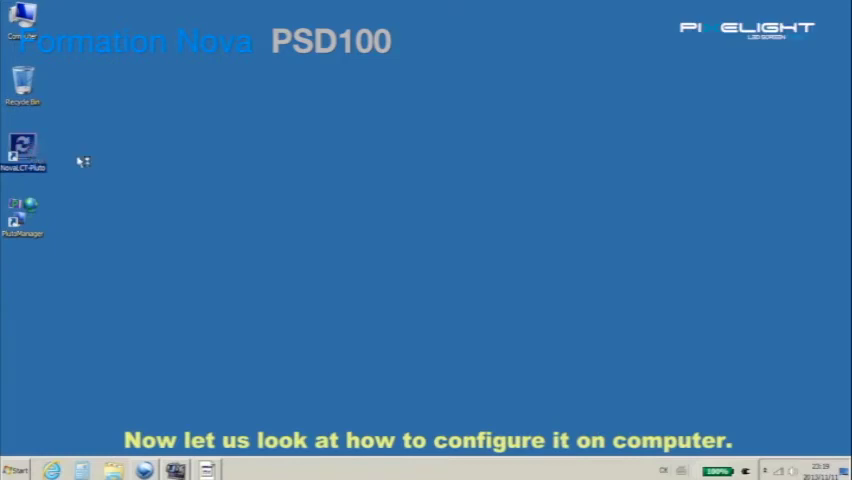
double_click(23, 150)
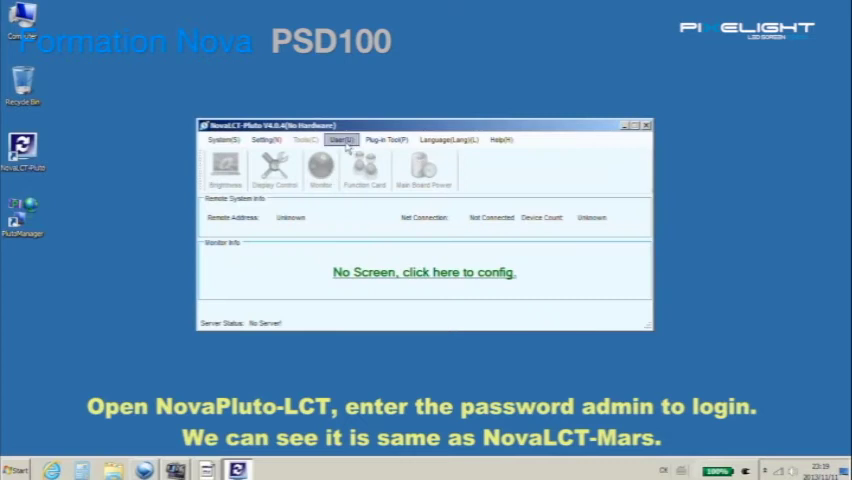
left_click(341, 140)
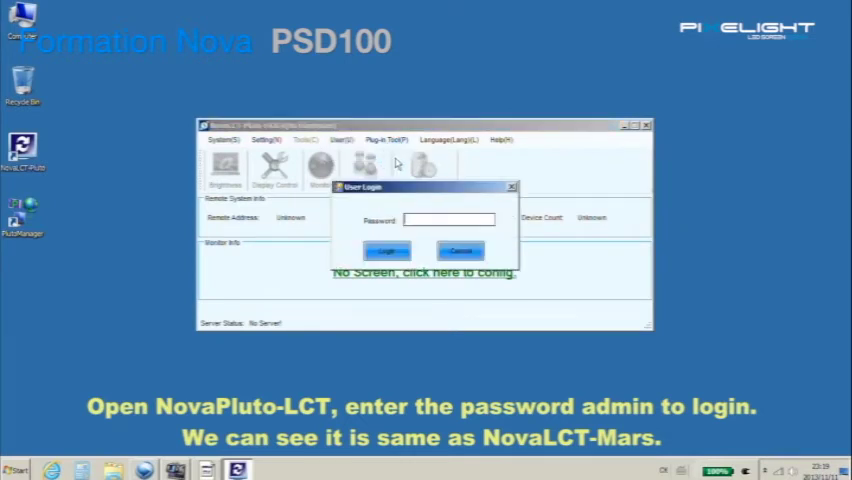
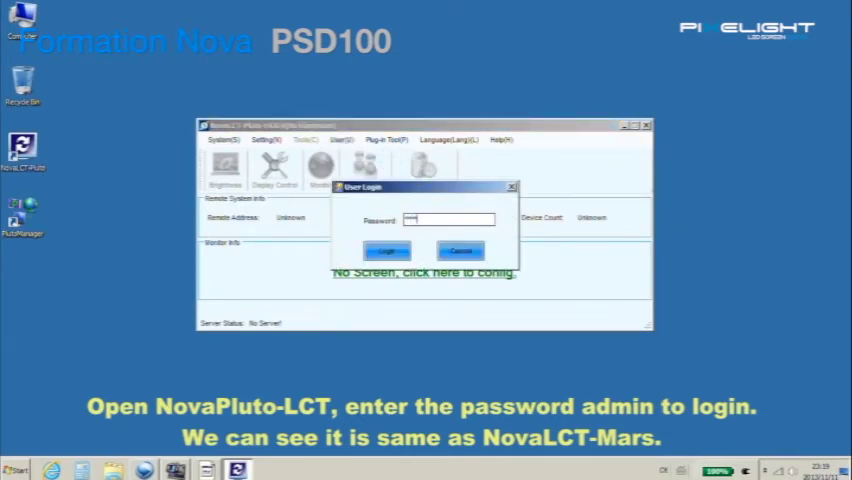
left_click(387, 250)
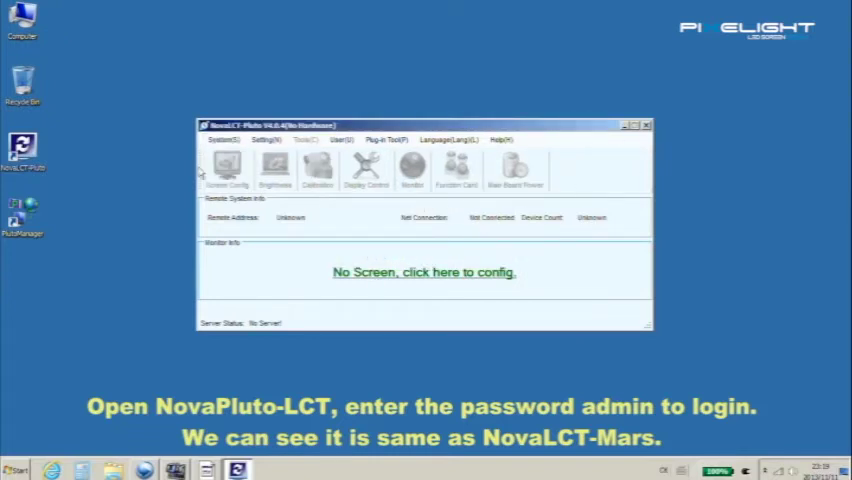
mouse_move(217, 263)
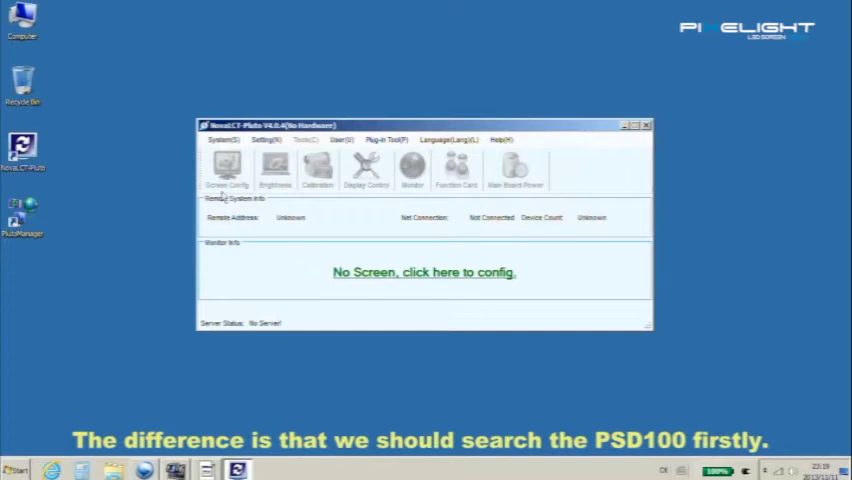
- Search all sites for PSD100 terminals and dismiss the empty results
left_click(222, 139)
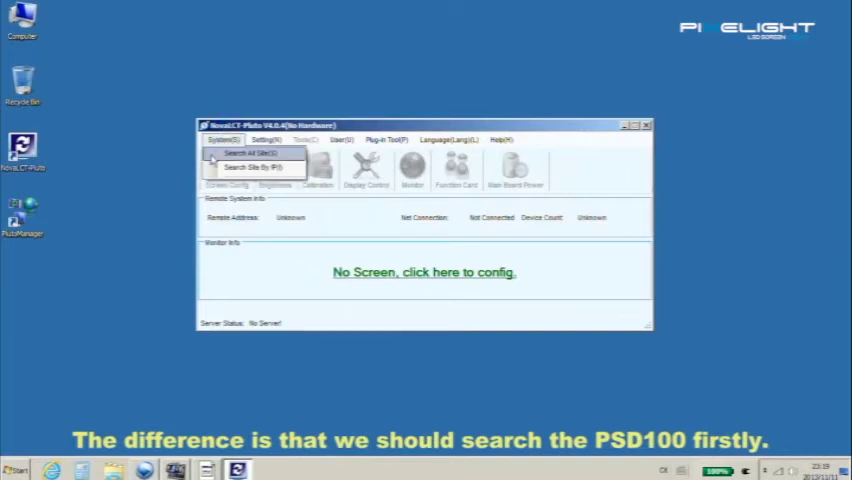
left_click(245, 152)
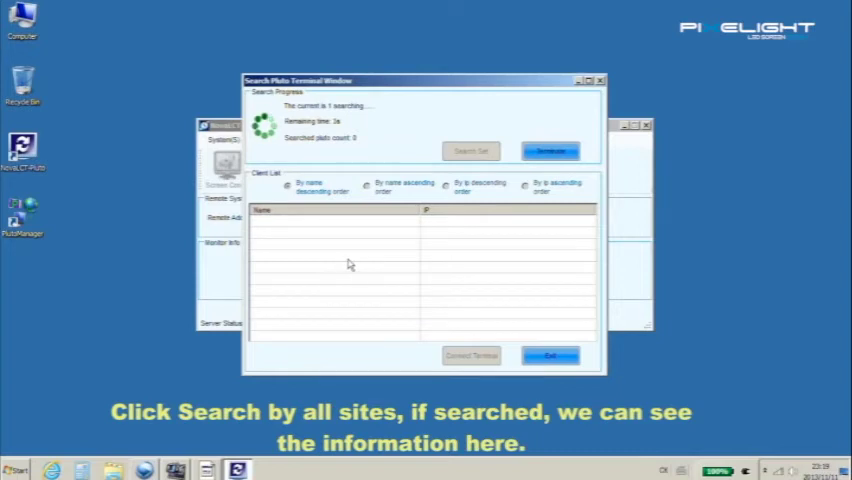
mouse_move(535, 312)
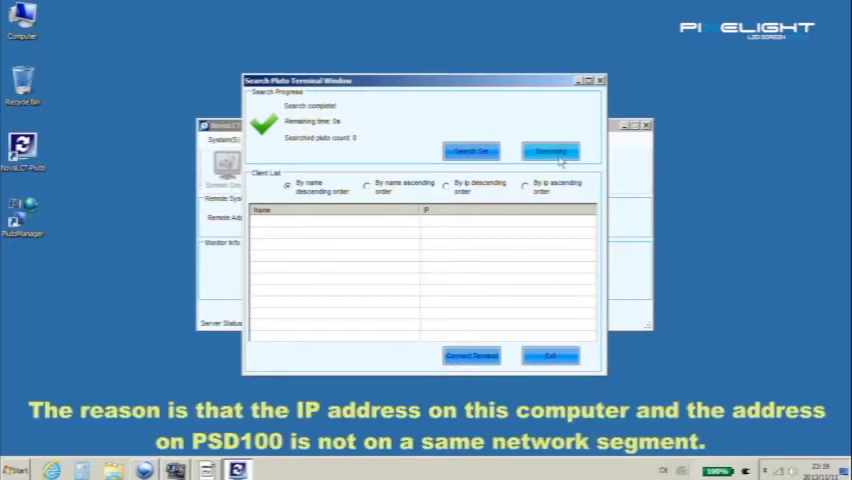
left_click(550, 356)
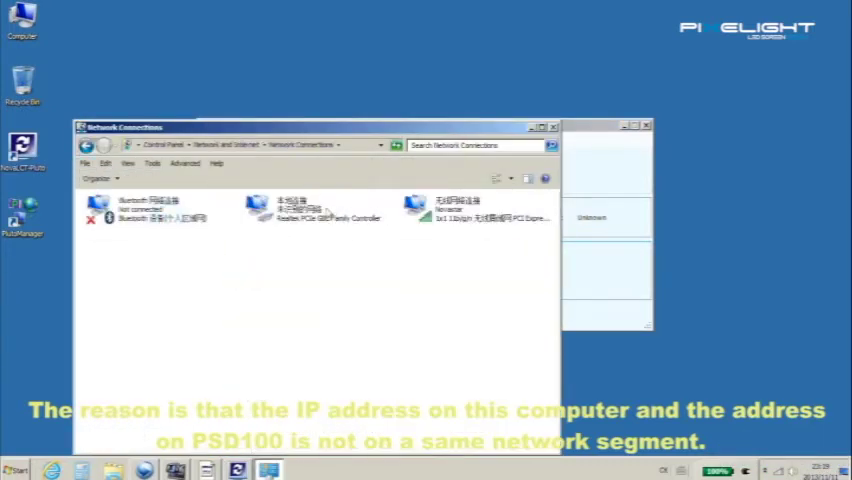
- View the wired connection's 169.254 address details and ping 192.168.0.220, which times out
double_click(281, 210)
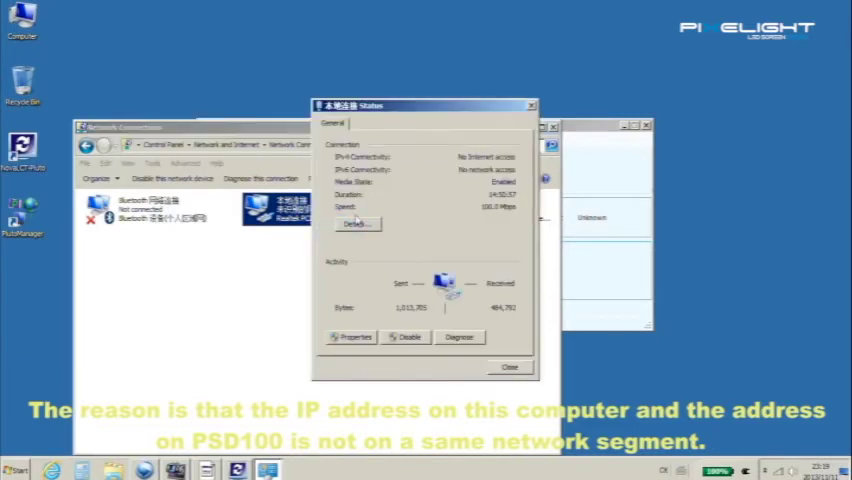
left_click(356, 223)
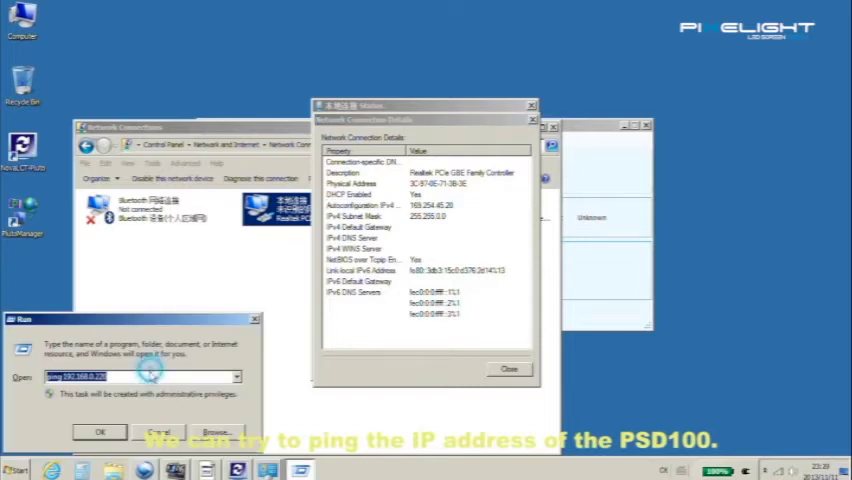
left_click(99, 432)
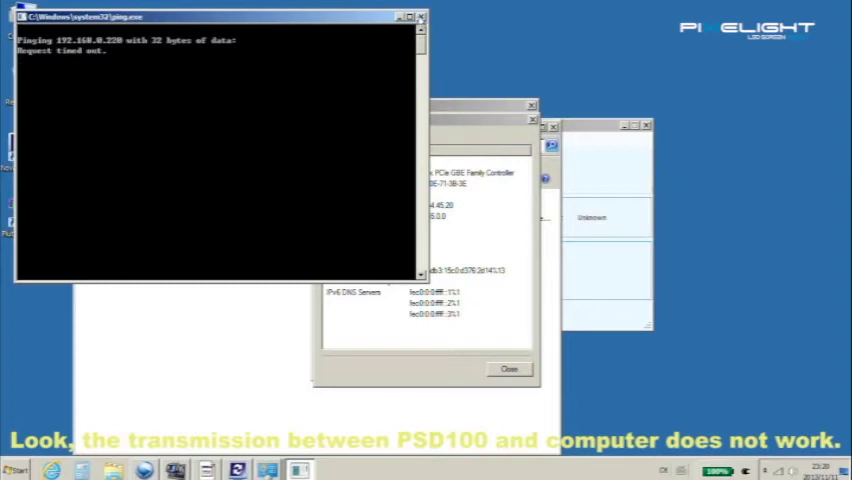
left_click(420, 17)
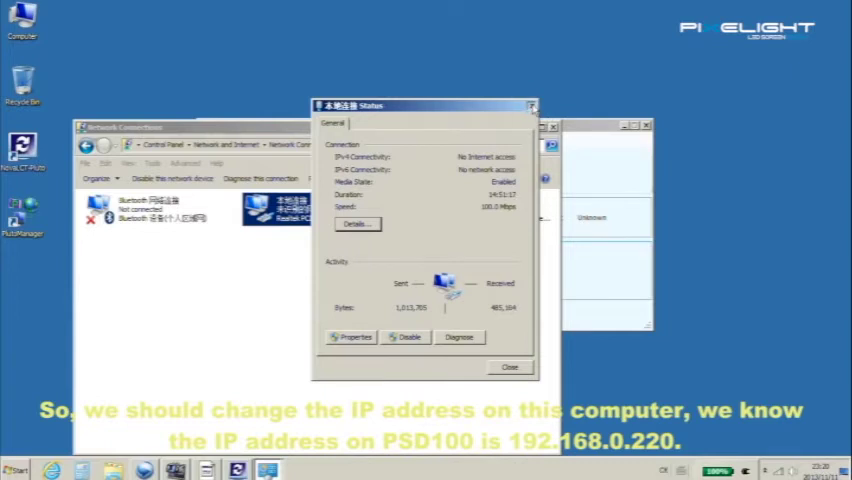
- Set the wired connection's IPv4 to static 192.168.0.1 with mask 255.255.255.0
right_click(290, 207)
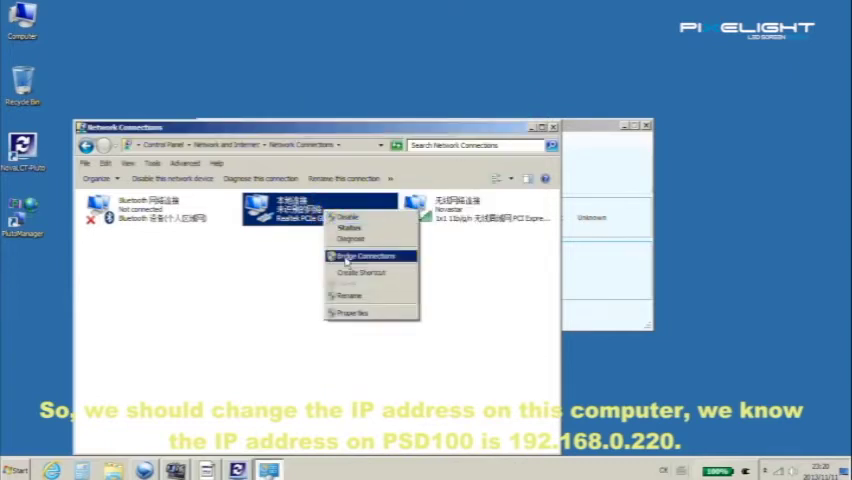
left_click(353, 313)
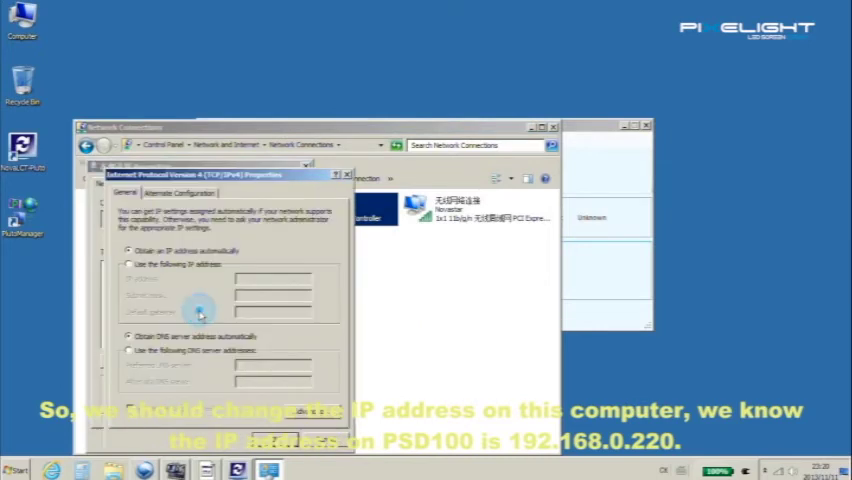
left_click(129, 265)
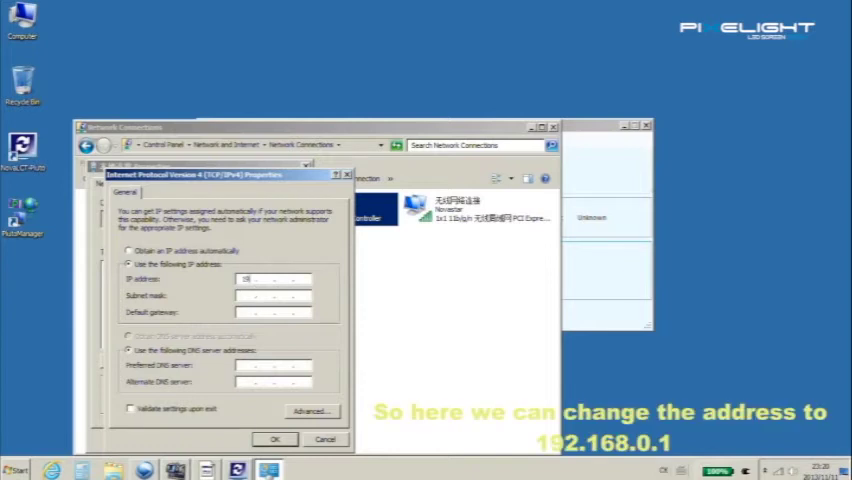
type("192")
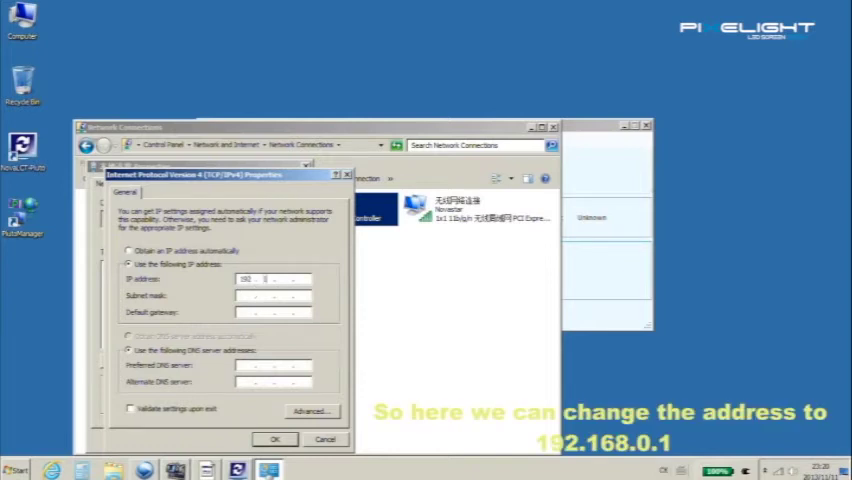
type("168")
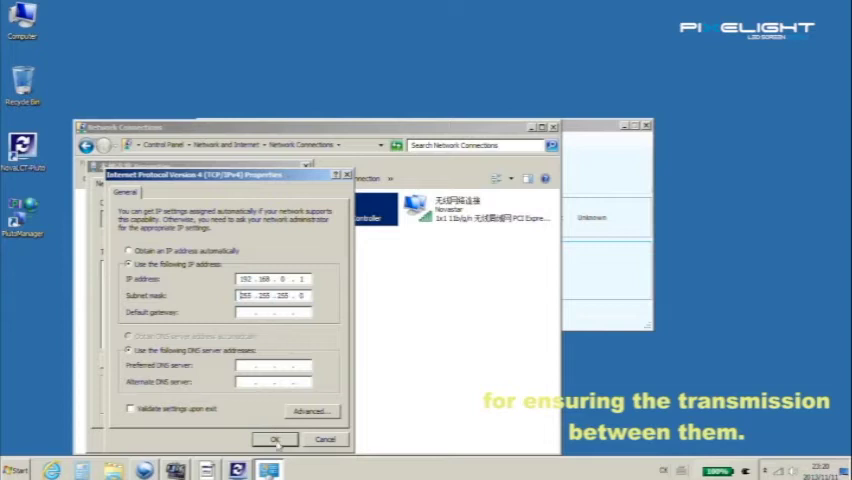
left_click(274, 439)
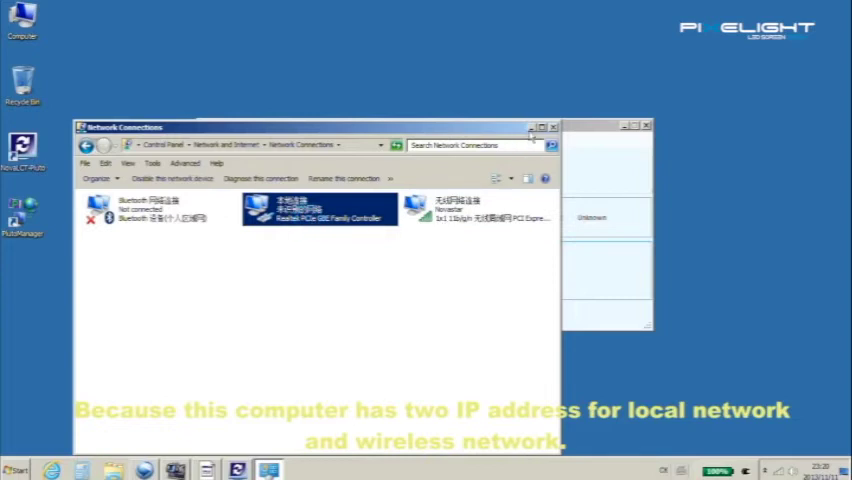
- Change the Software Config connect IP from 192.168.1.125 to 192.168.0.1
left_click(265, 139)
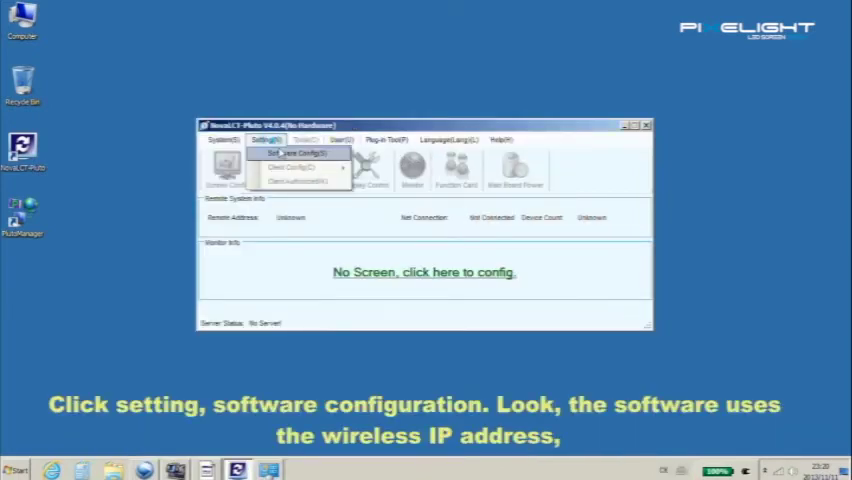
left_click(293, 152)
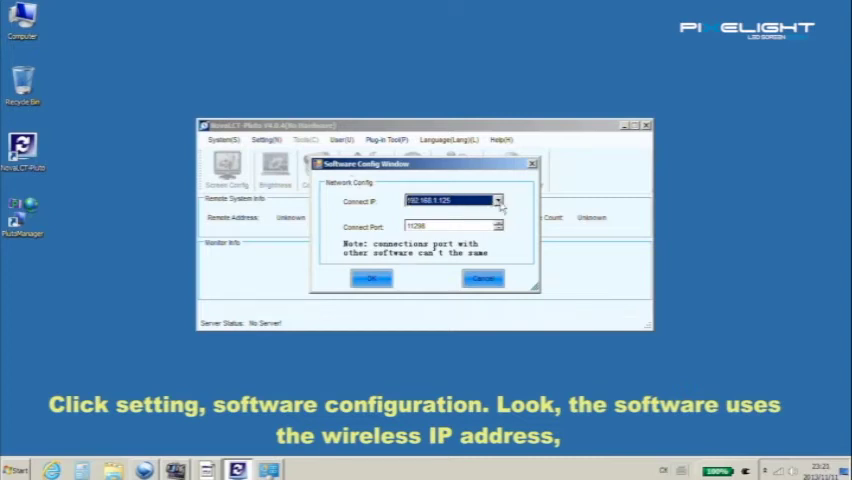
left_click(497, 201)
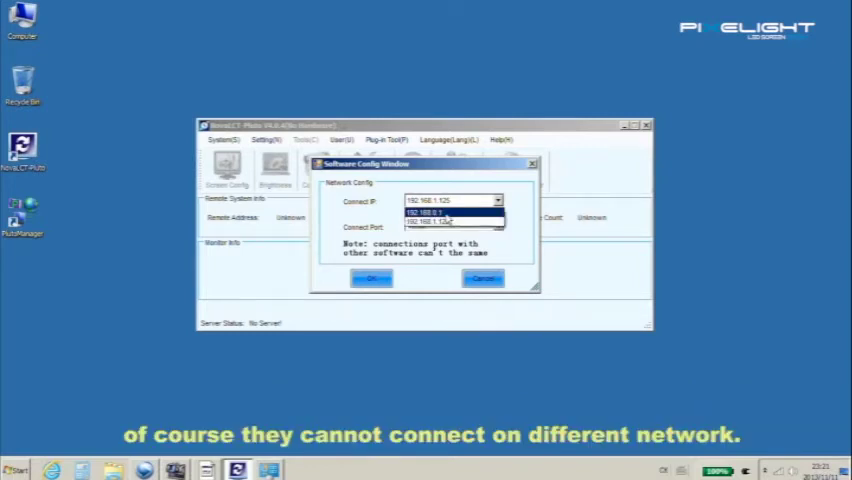
left_click(435, 213)
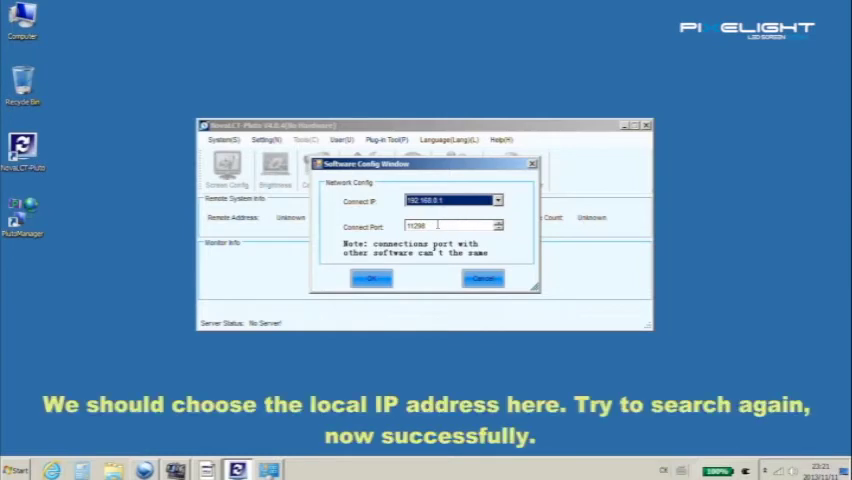
left_click(372, 278)
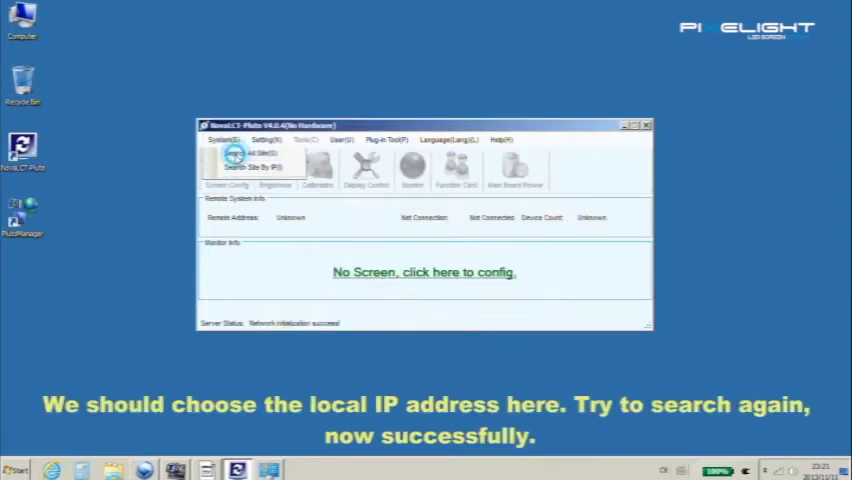
- Search all sites again to connect the PSD100 at 192.168.0.220, then open Screen Config
left_click(252, 166)
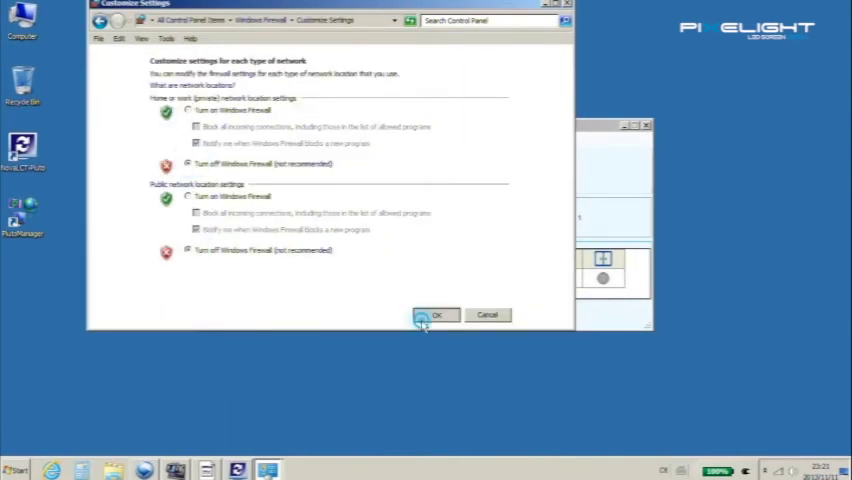
left_click(435, 315)
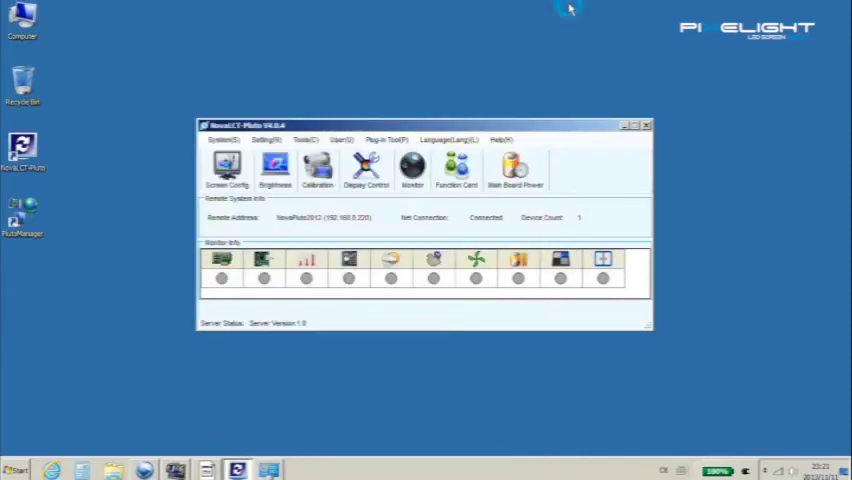
left_click(225, 167)
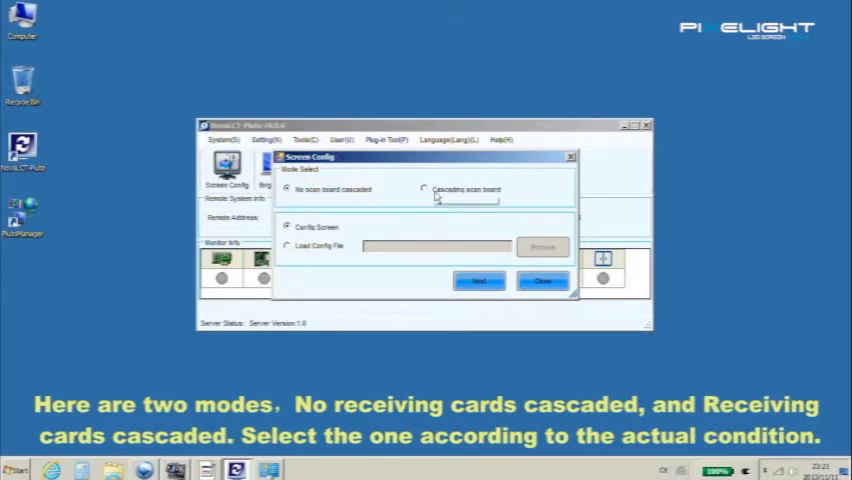
- Review the 'No scan board cascaded' screen settings page, then close it
left_click(424, 189)
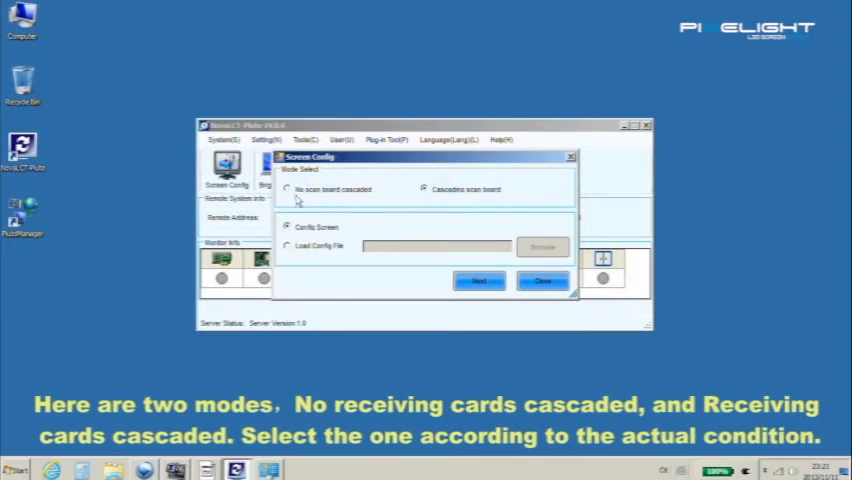
left_click(290, 189)
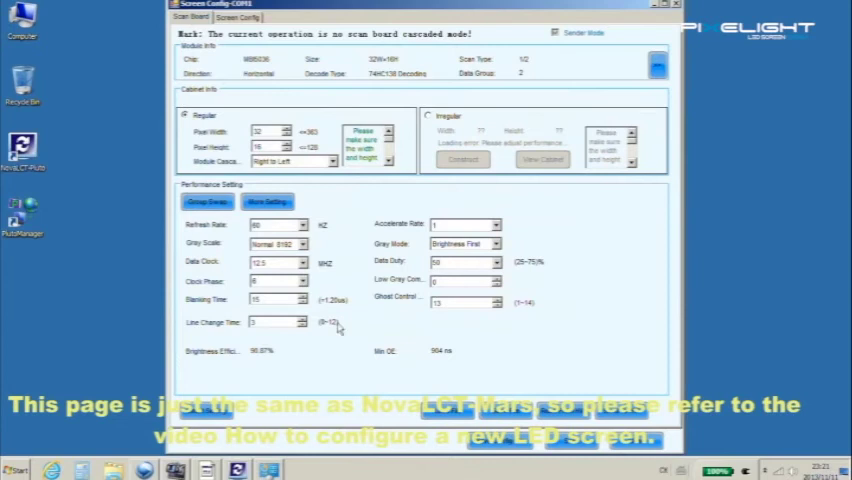
mouse_move(533, 348)
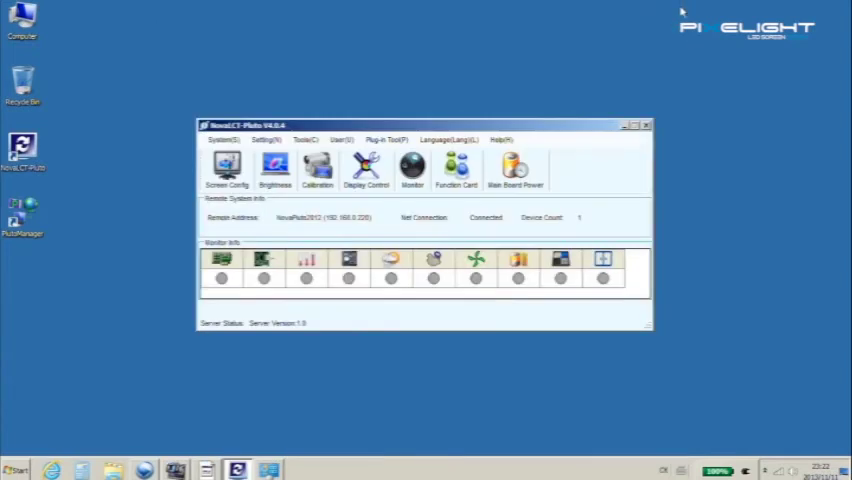
left_click(265, 139)
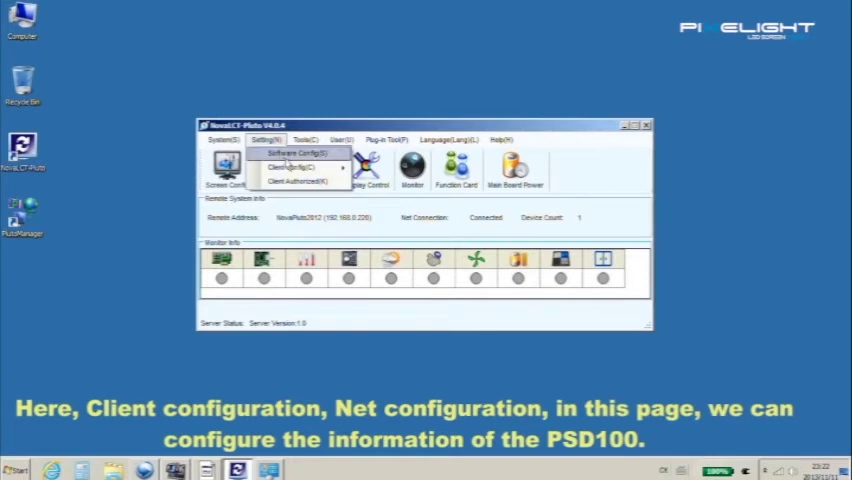
- In Client Net Config, set system name Zachary and manual LAN IP 192.168.0.10, then send
left_click(291, 166)
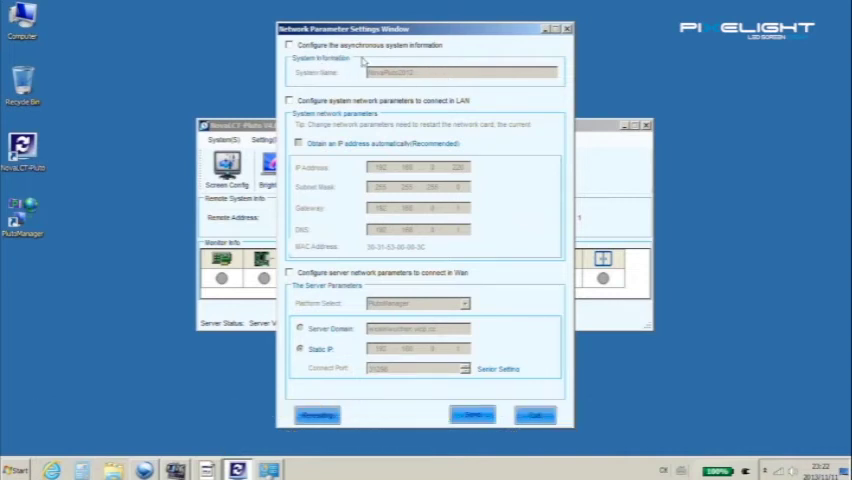
left_click(291, 45)
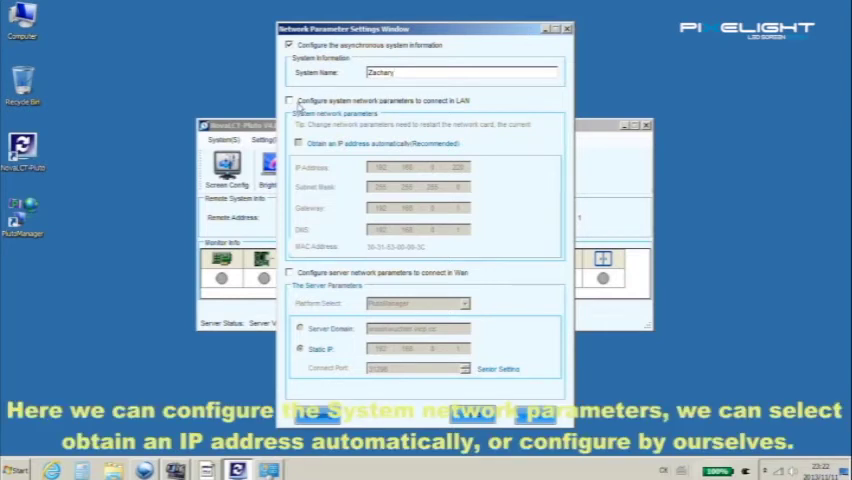
left_click(291, 100)
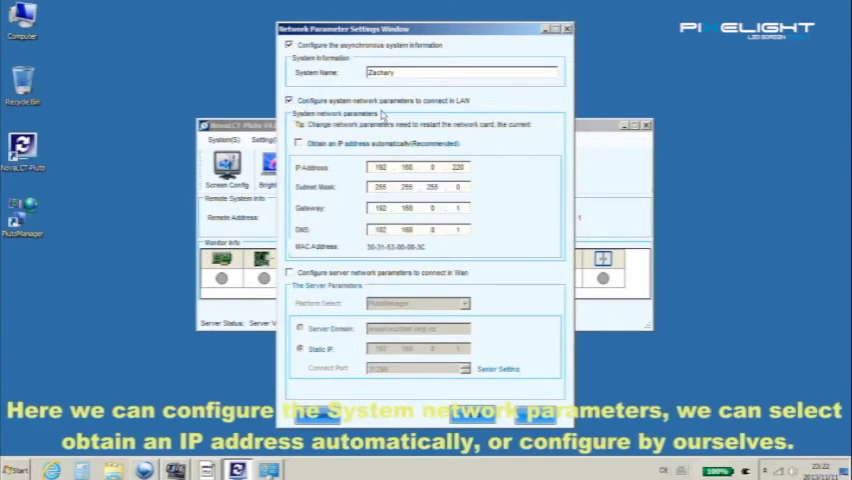
mouse_move(490, 110)
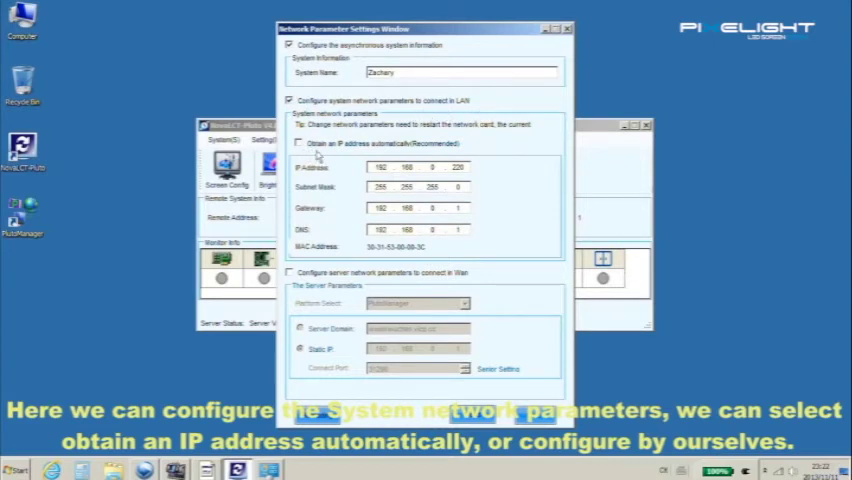
left_click(292, 143)
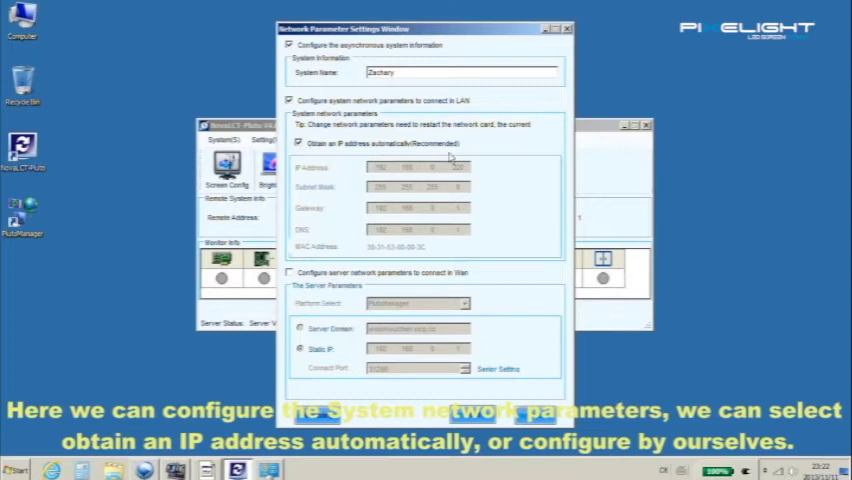
left_click(293, 143)
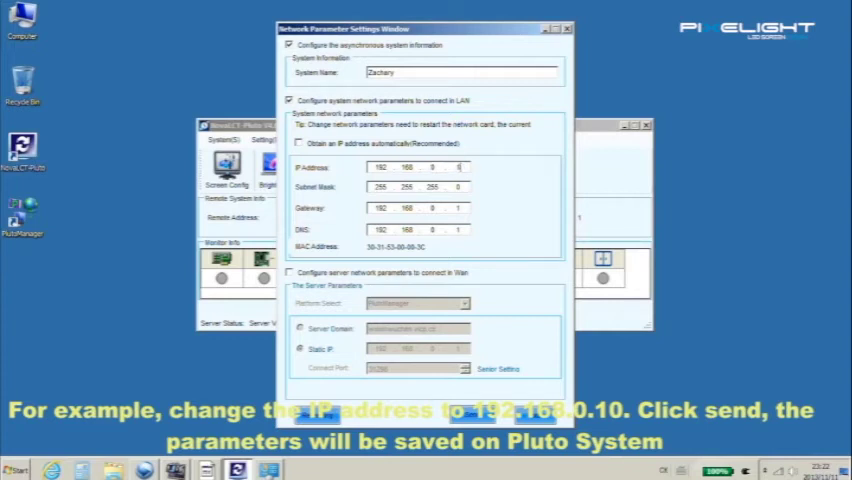
type("10")
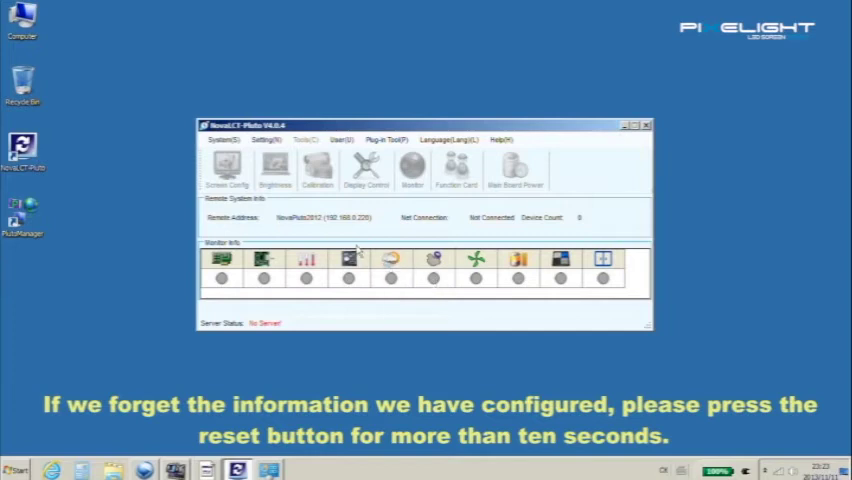
- Search all sites and connect to the terminal Zachary at 192.168.0.10
left_click(222, 139)
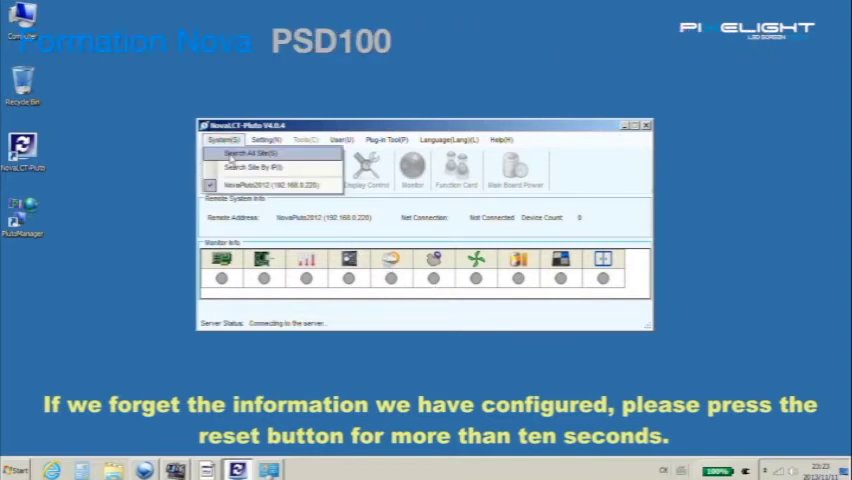
left_click(258, 150)
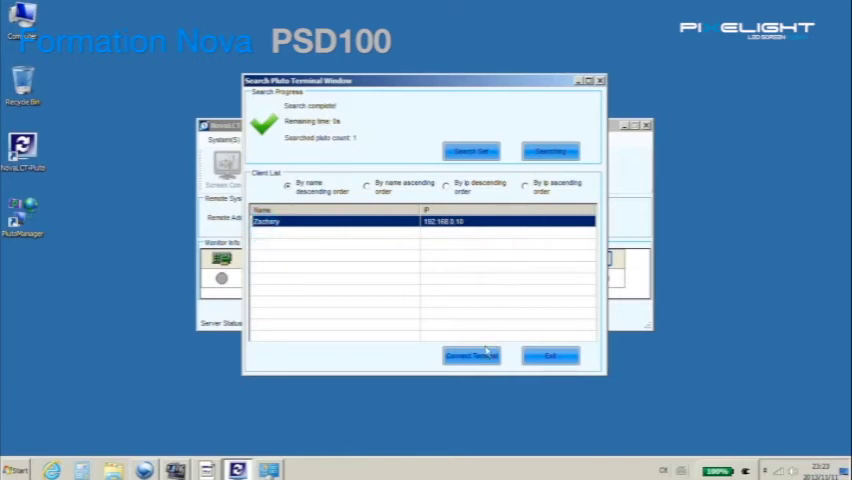
left_click(471, 356)
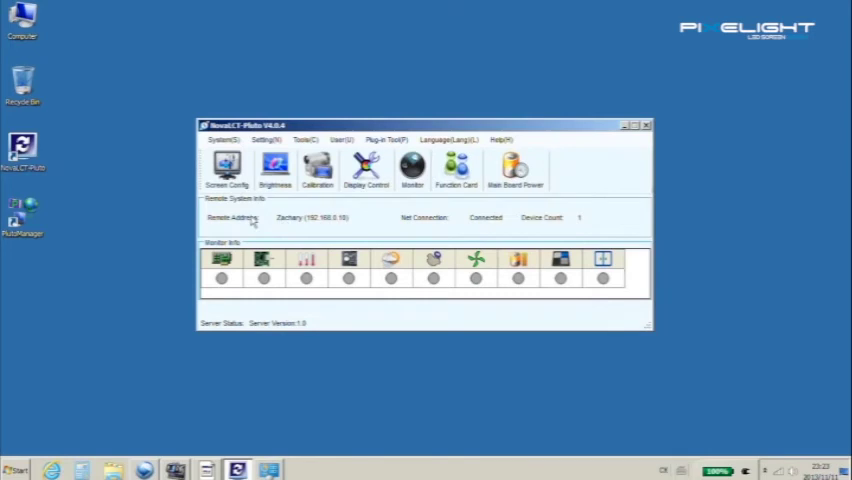
left_click(265, 139)
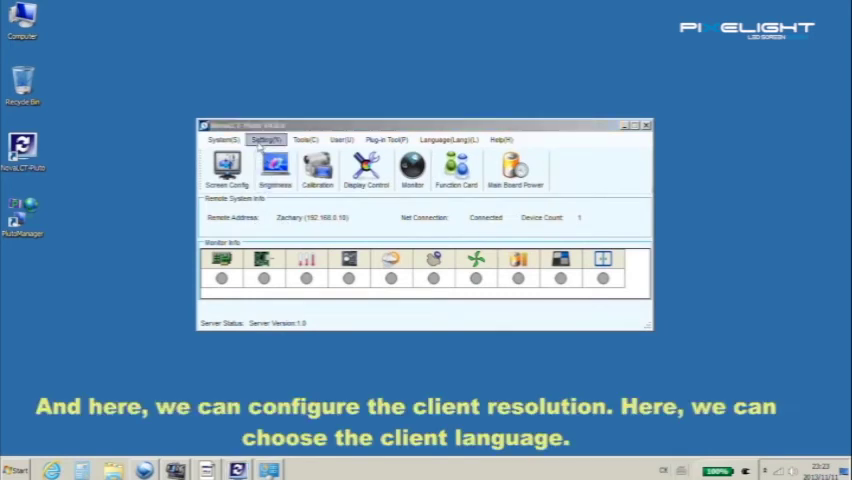
left_click(266, 139)
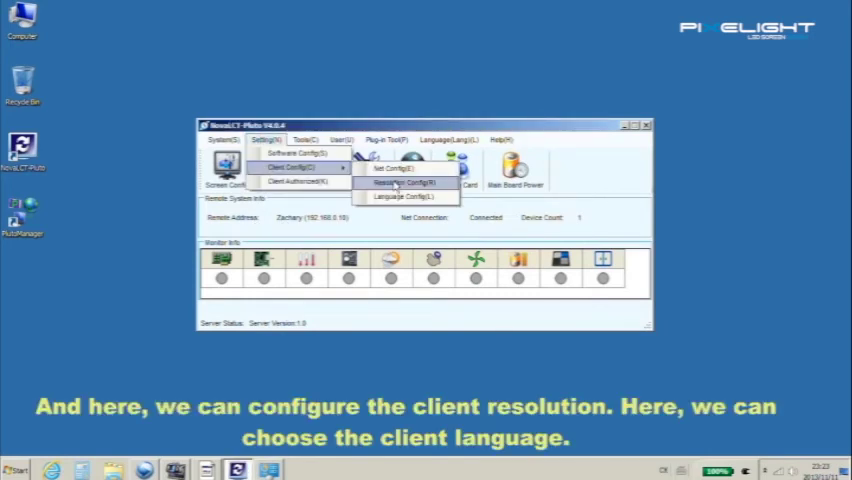
left_click(402, 183)
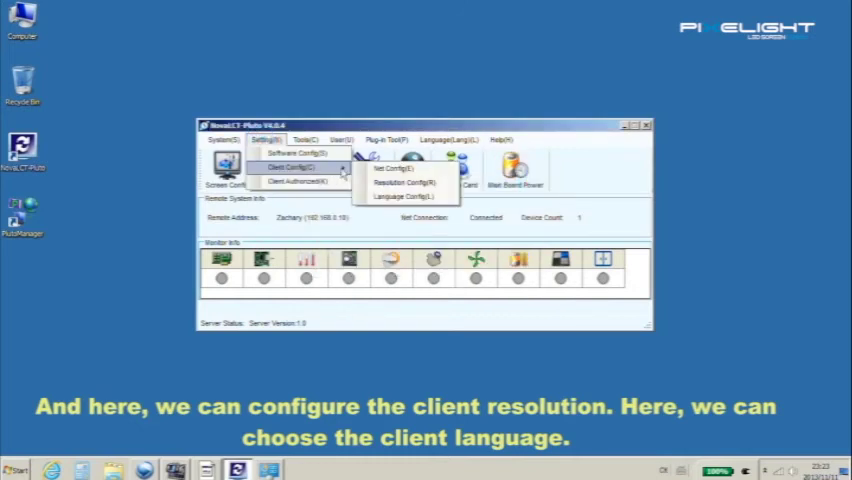
left_click(398, 196)
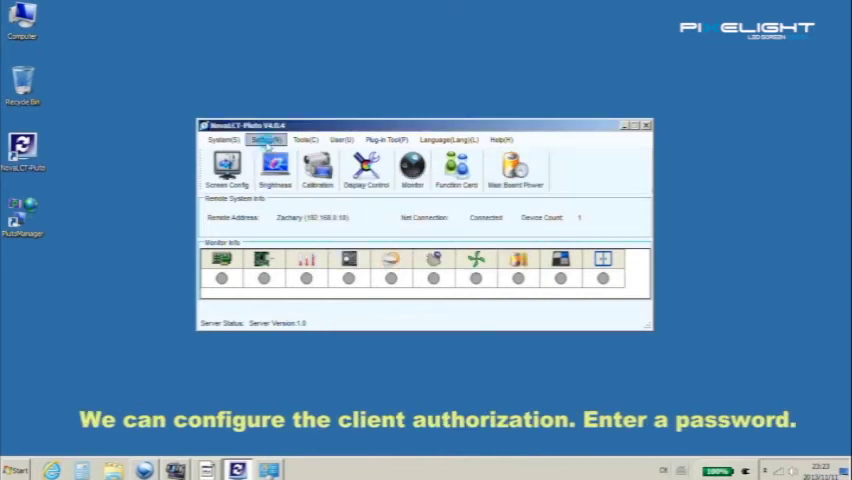
- Enter a Client Authorized password and save the authorization key file to the desktop
left_click(266, 139)
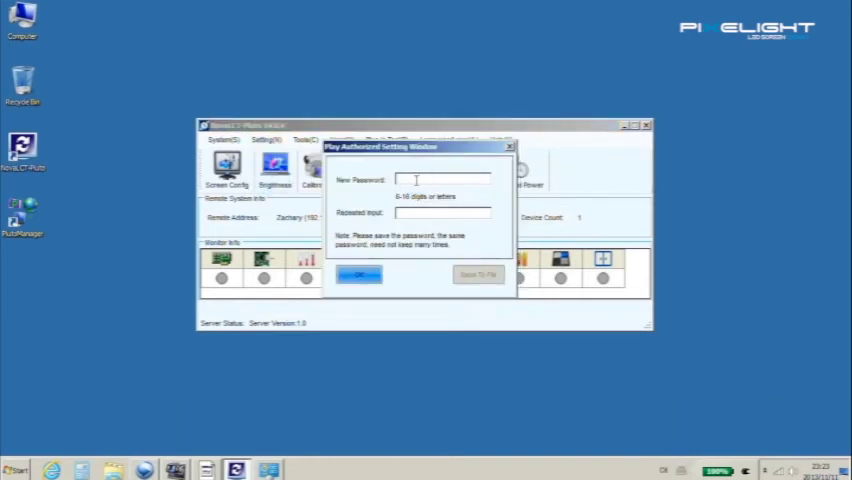
type("****")
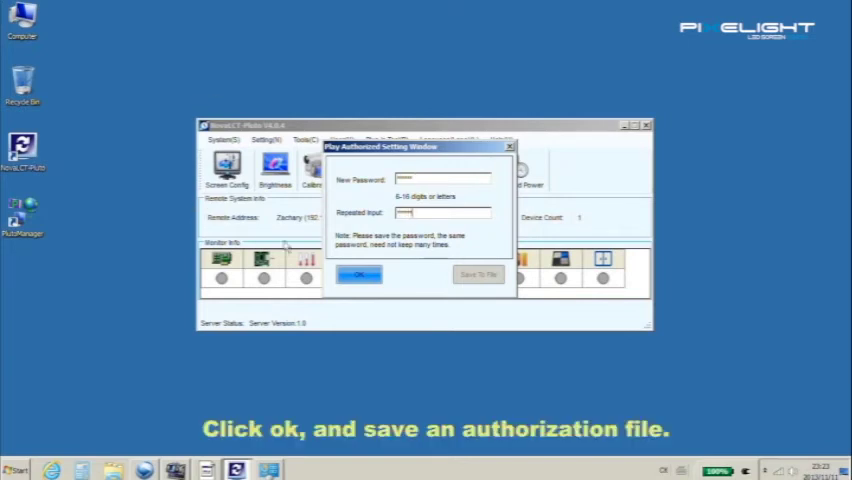
left_click(359, 275)
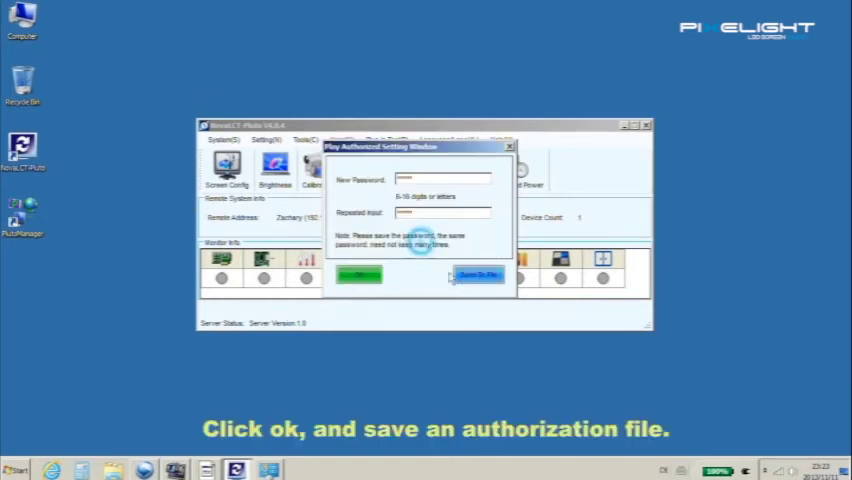
left_click(477, 275)
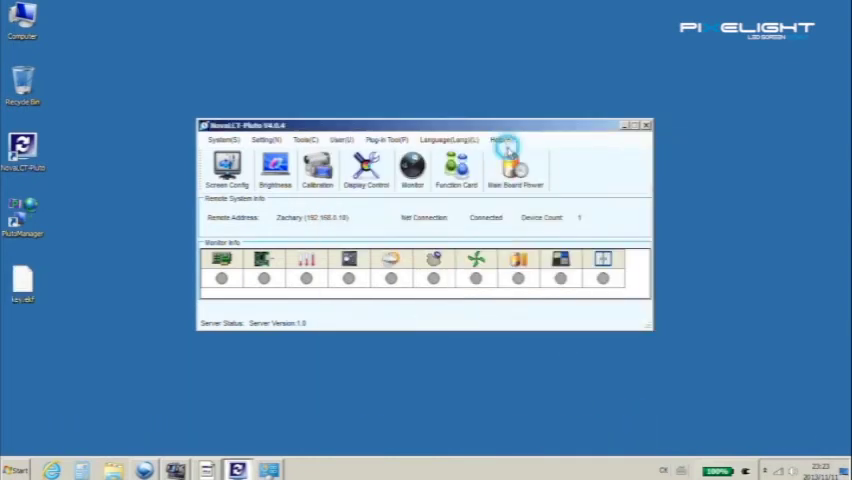
- Add a daily 08:00–22:00 main board power timing entry and read the power status
left_click(513, 167)
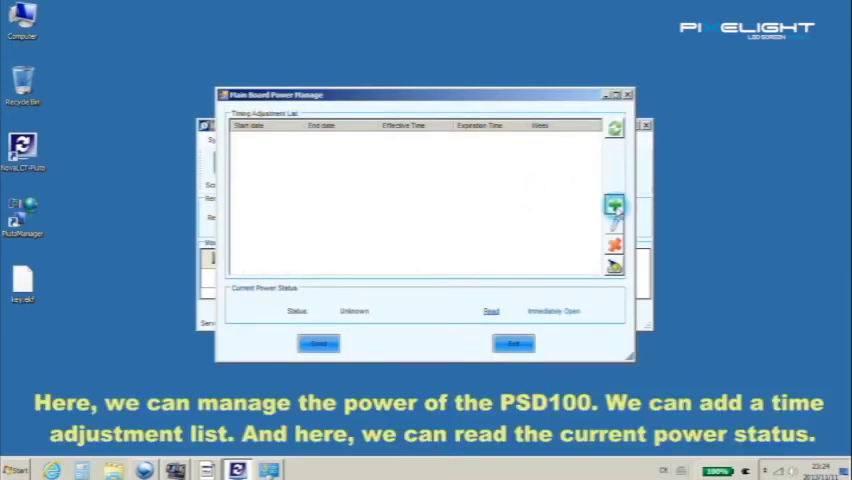
left_click(614, 205)
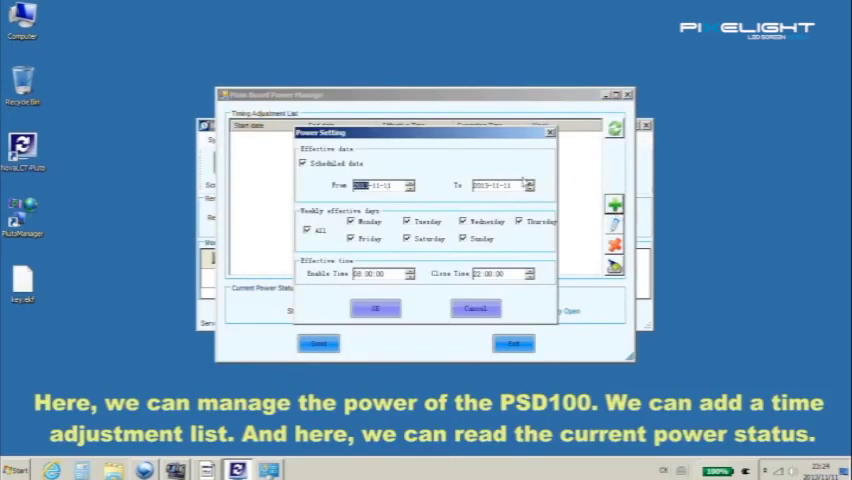
left_click(375, 308)
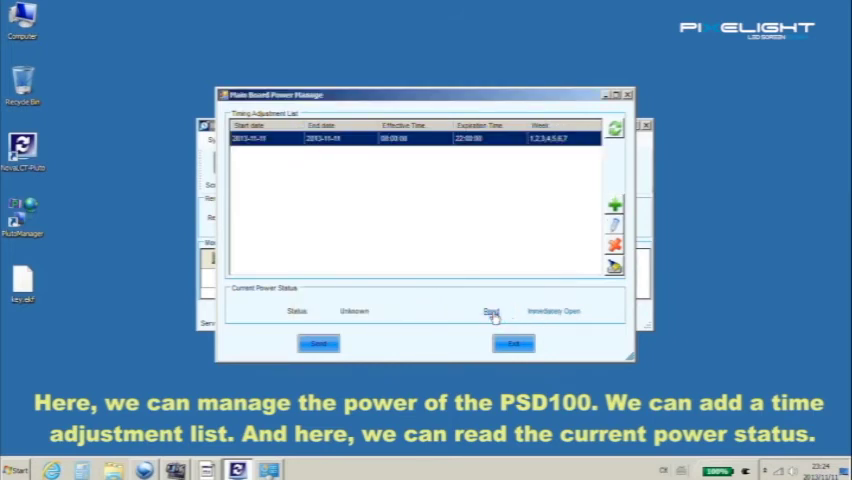
left_click(490, 311)
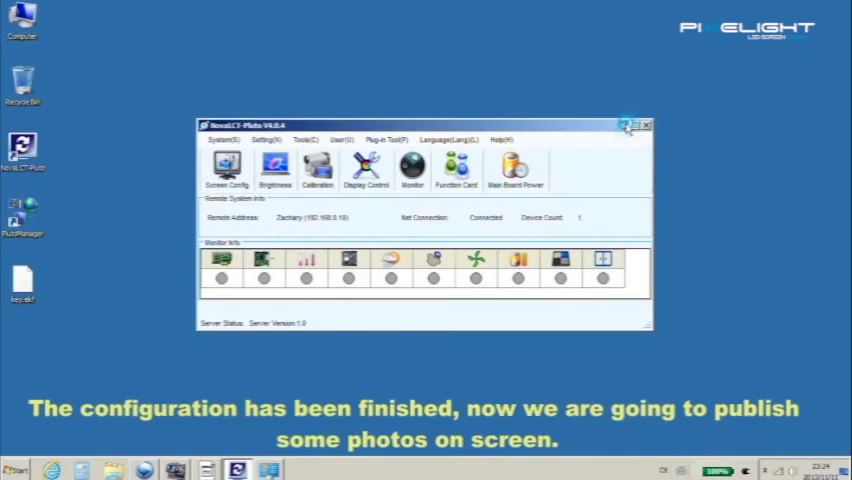
- Minimize NovaLCT-Pluto and launch PlutoManager
left_click(646, 125)
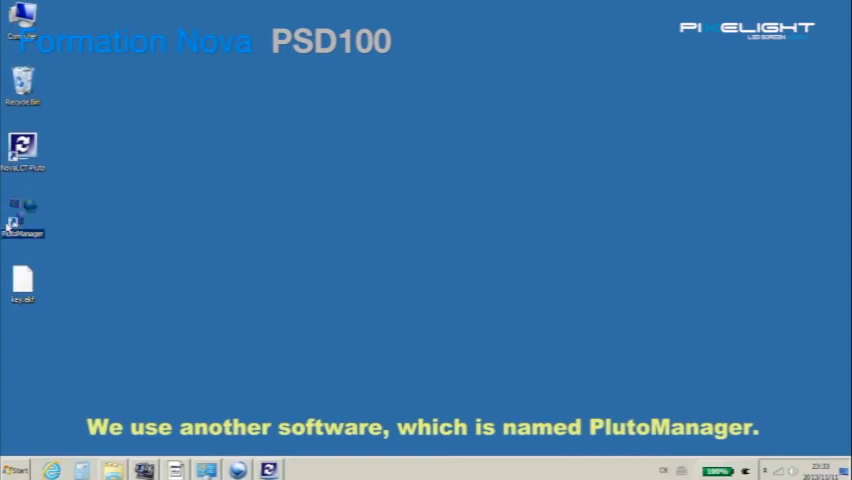
double_click(22, 217)
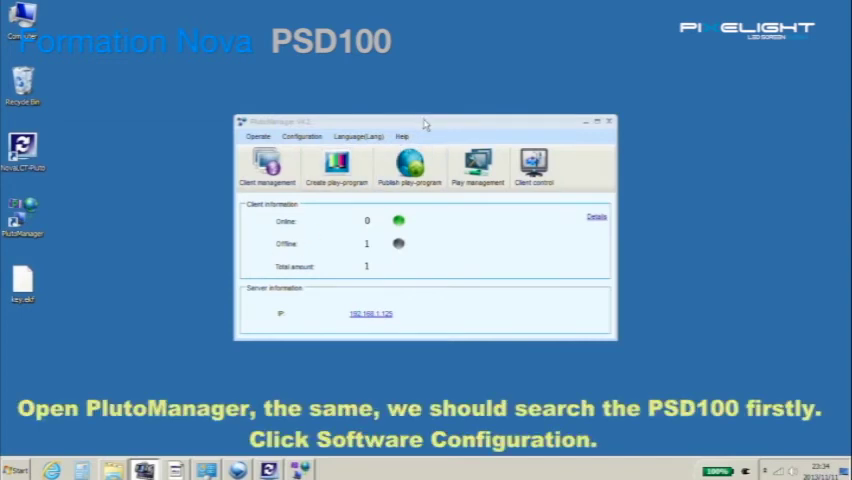
left_click(301, 136)
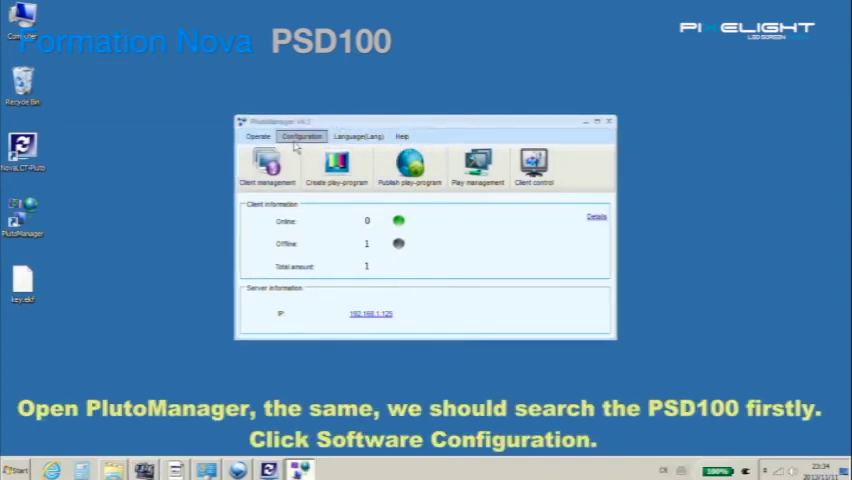
- Choose 192.168.0.1 as the Connect IP in Software configuration
left_click(301, 137)
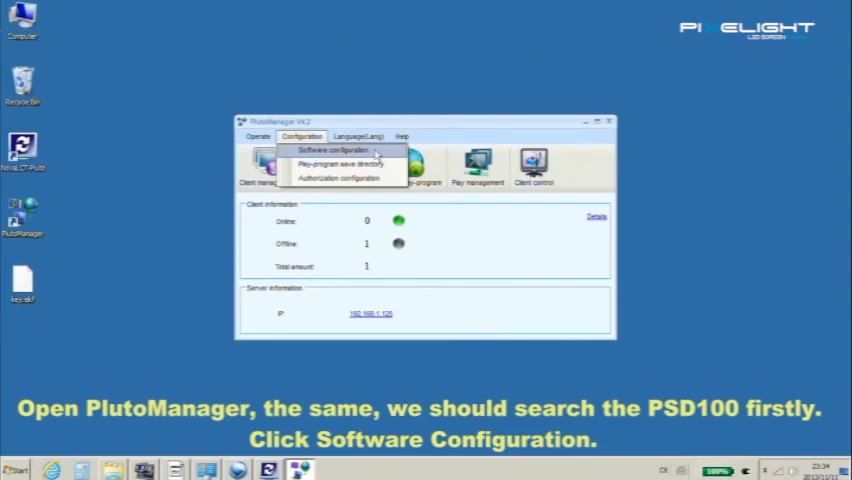
left_click(333, 149)
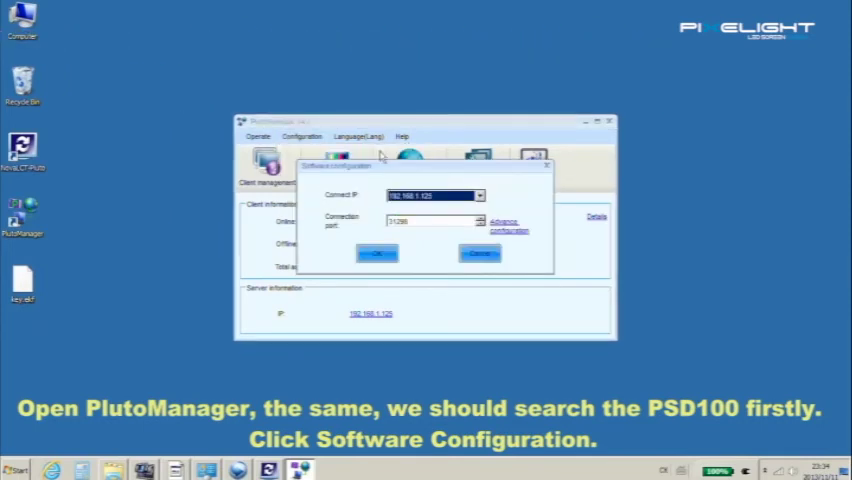
left_click(478, 195)
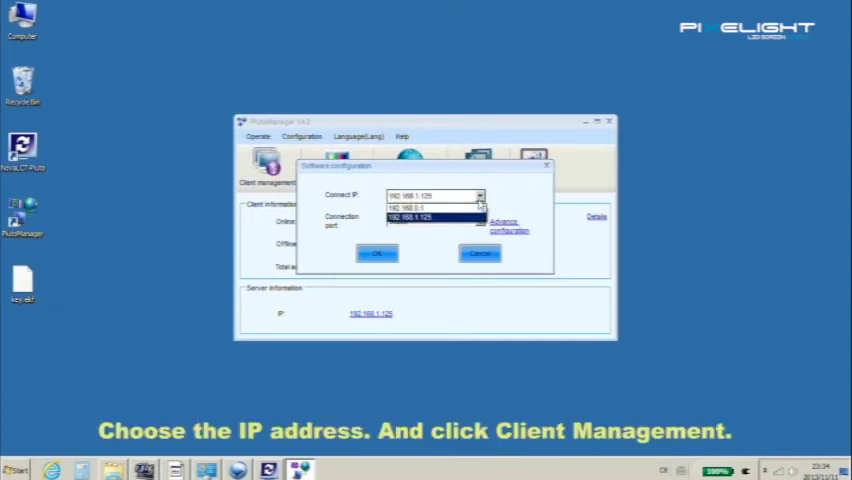
left_click(378, 253)
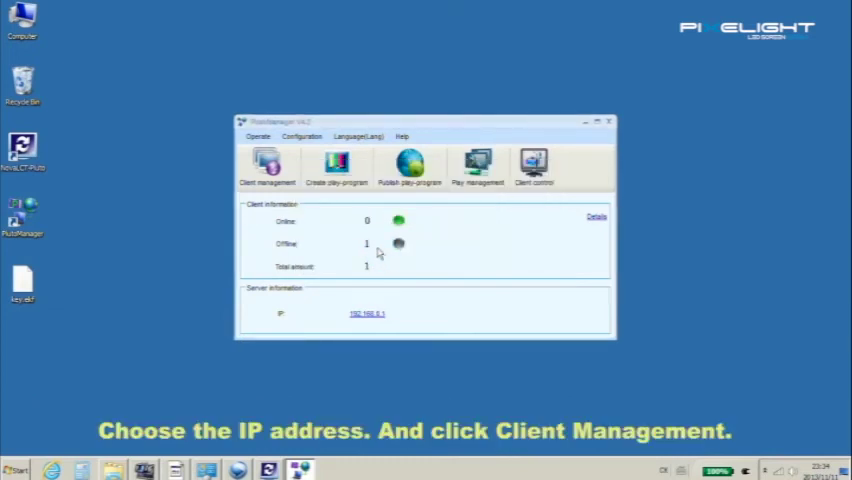
left_click(267, 165)
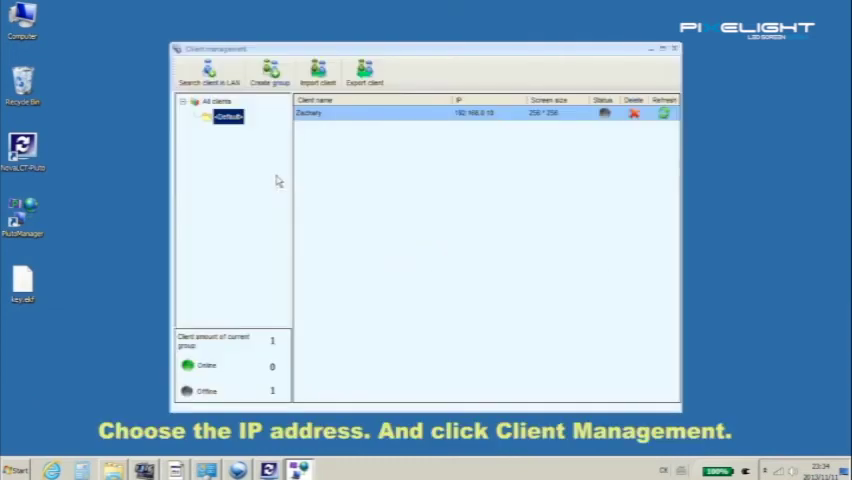
left_click(208, 68)
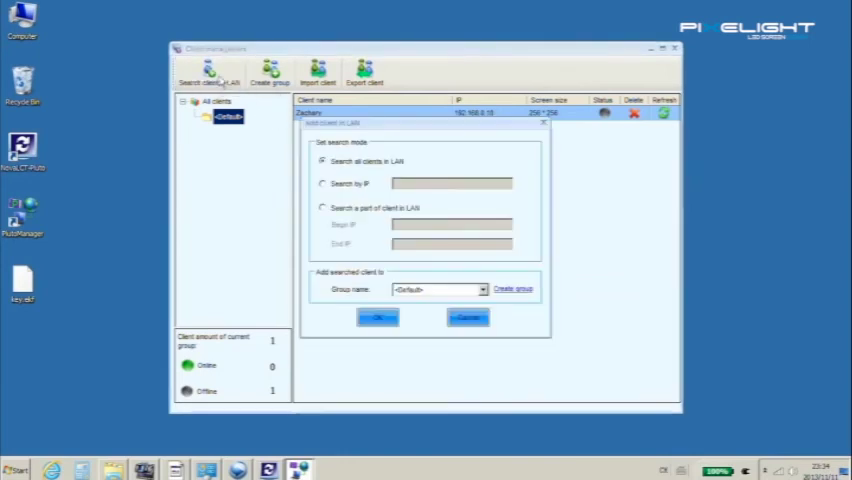
left_click(378, 317)
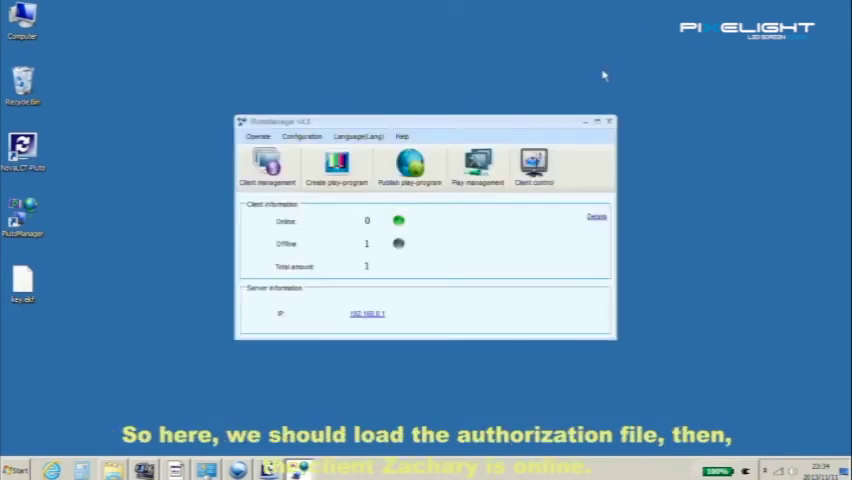
- Apply the key.ekf authorization file and search the LAN for clients again
left_click(301, 136)
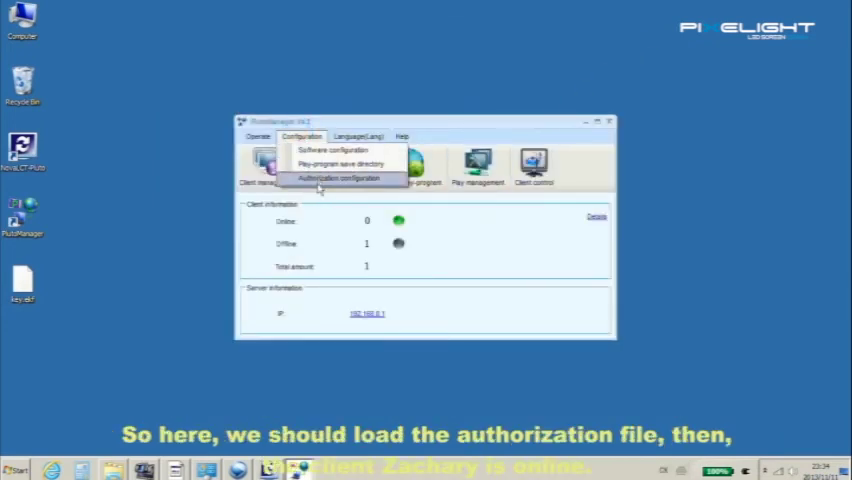
left_click(342, 178)
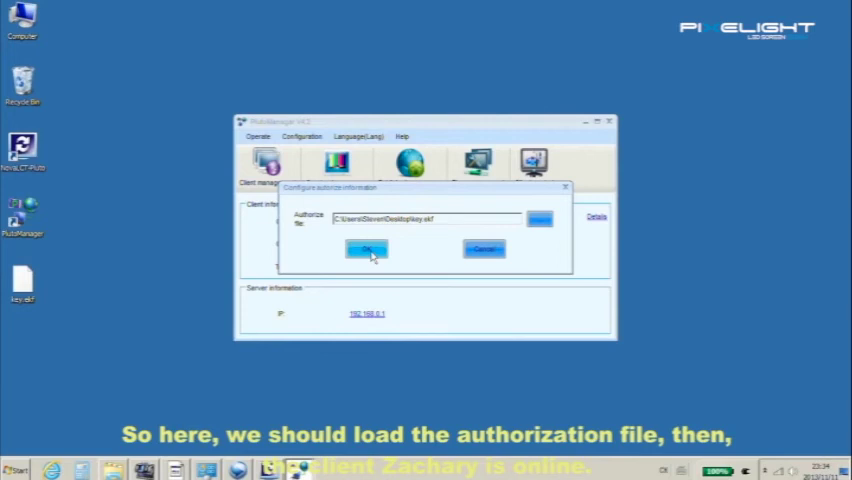
left_click(366, 249)
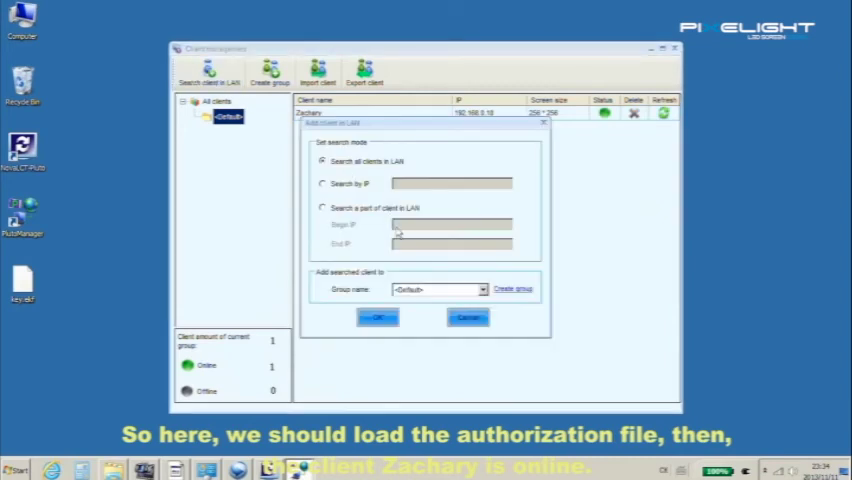
left_click(378, 316)
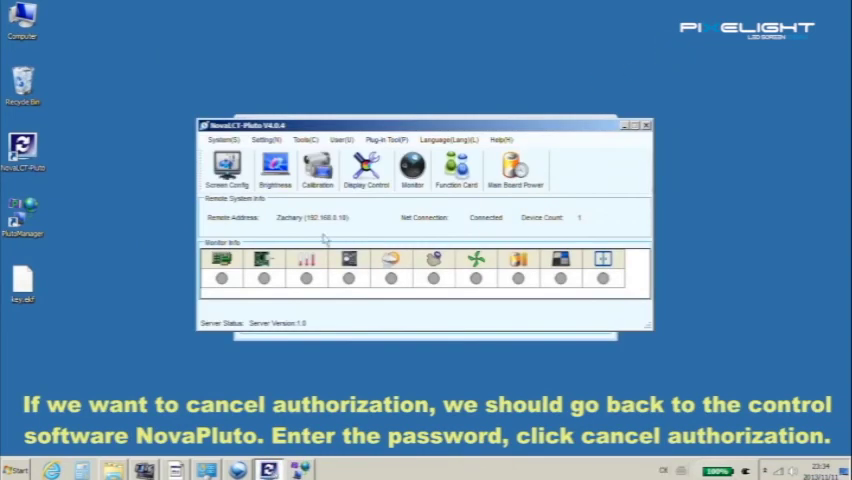
- Log in to Client Authorized with the old password and cancel the play authorization
left_click(266, 139)
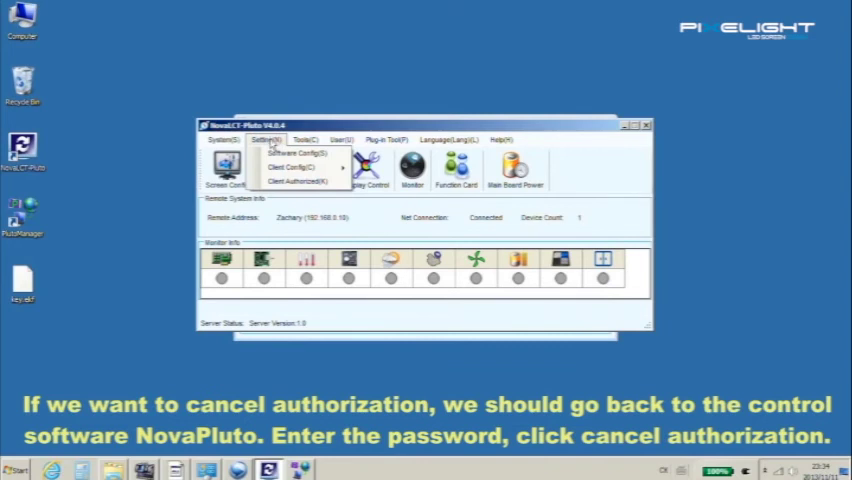
left_click(300, 181)
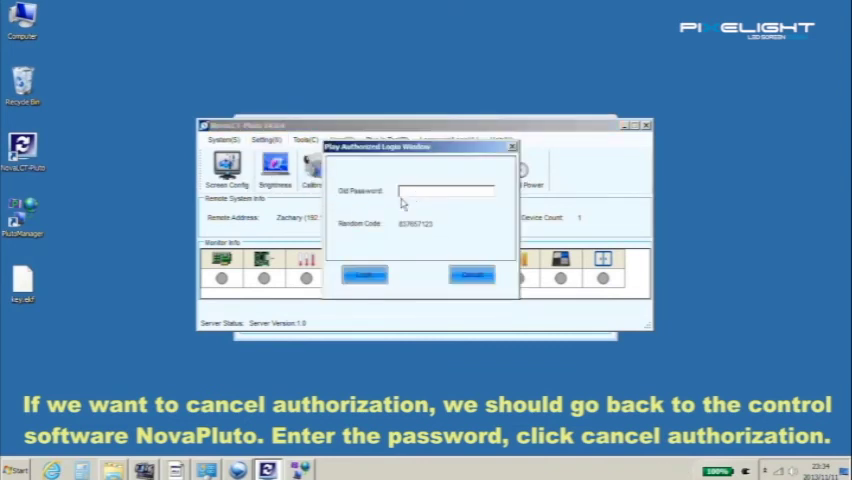
type("*")
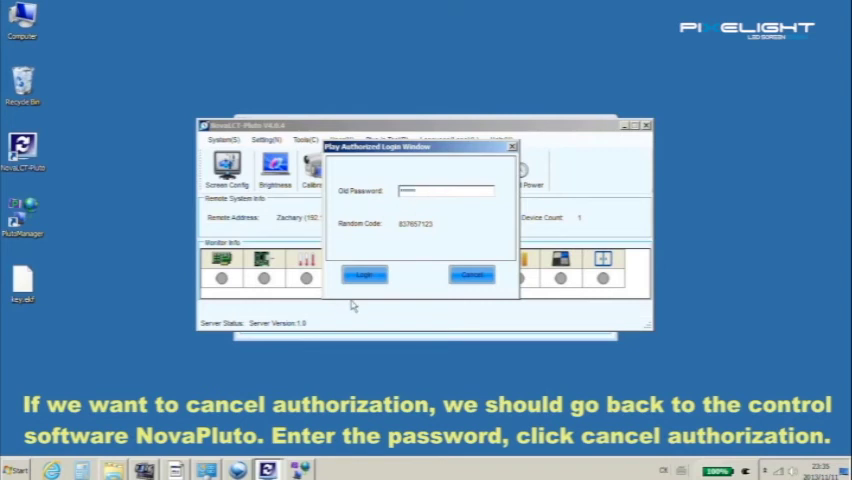
left_click(364, 274)
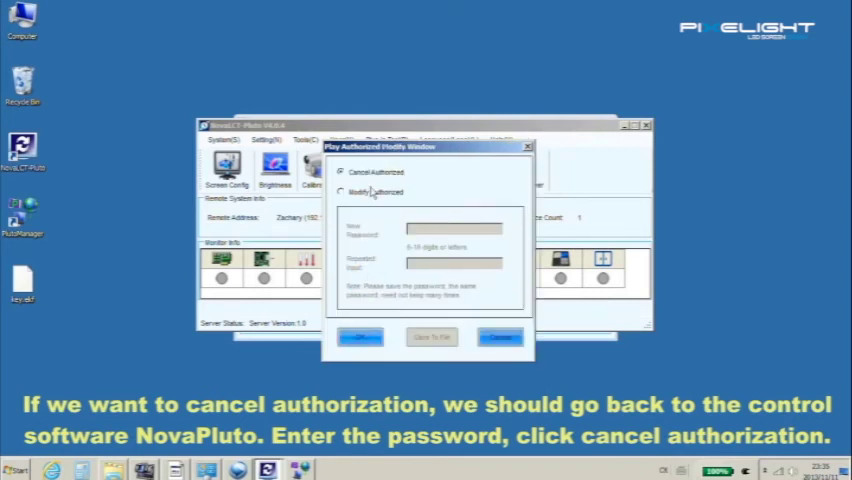
left_click(361, 337)
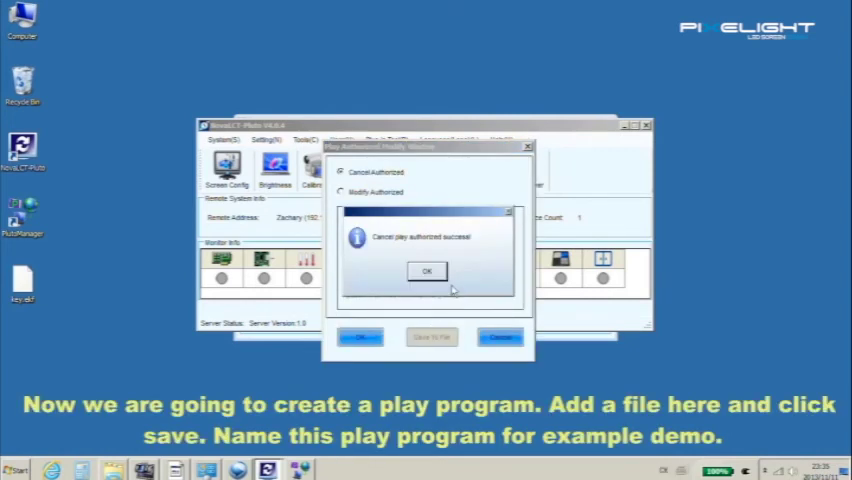
left_click(427, 271)
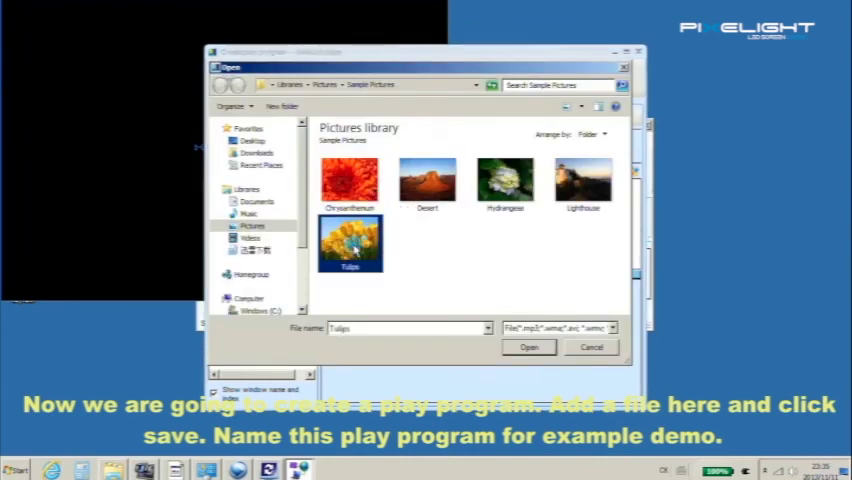
- Add Tulips.jpg to a new play program and save it as 'demo'
left_click(528, 347)
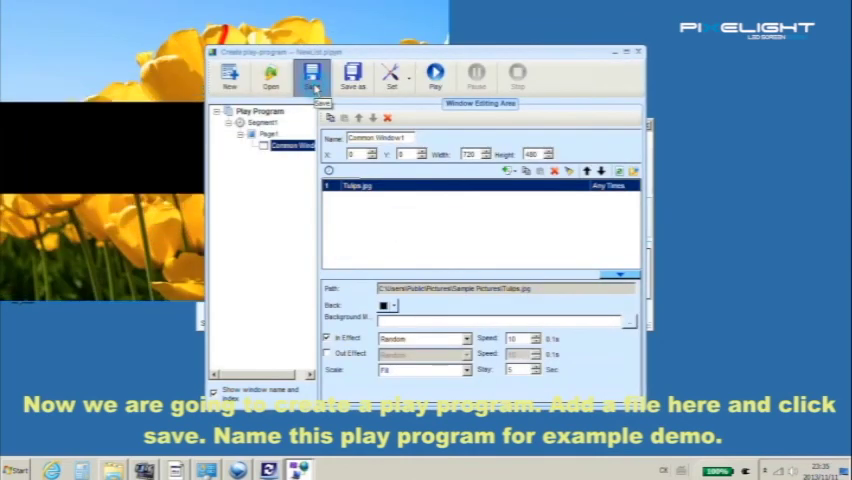
left_click(311, 74)
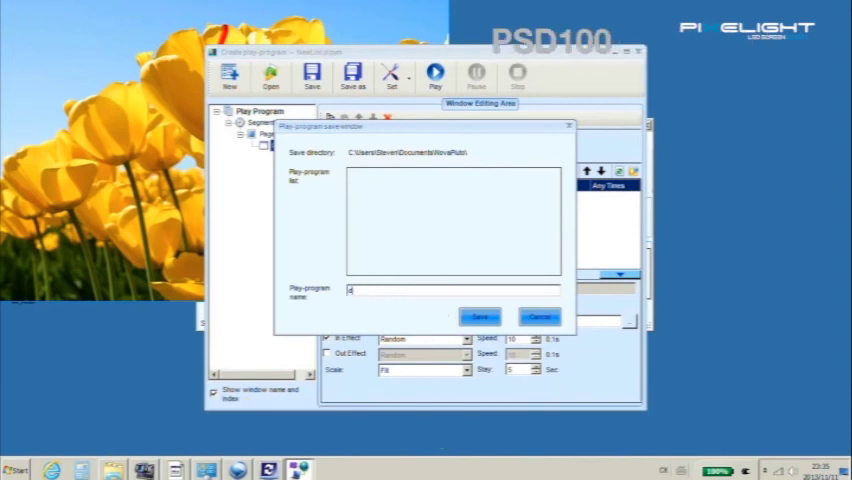
type("demo")
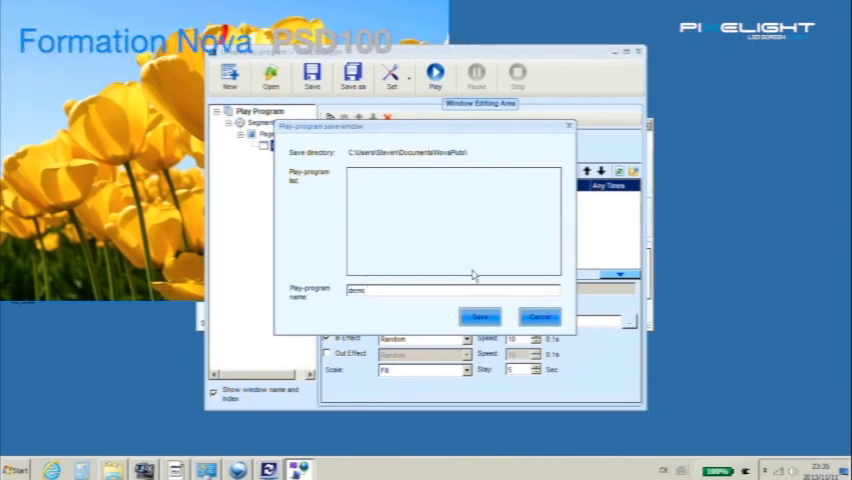
left_click(482, 315)
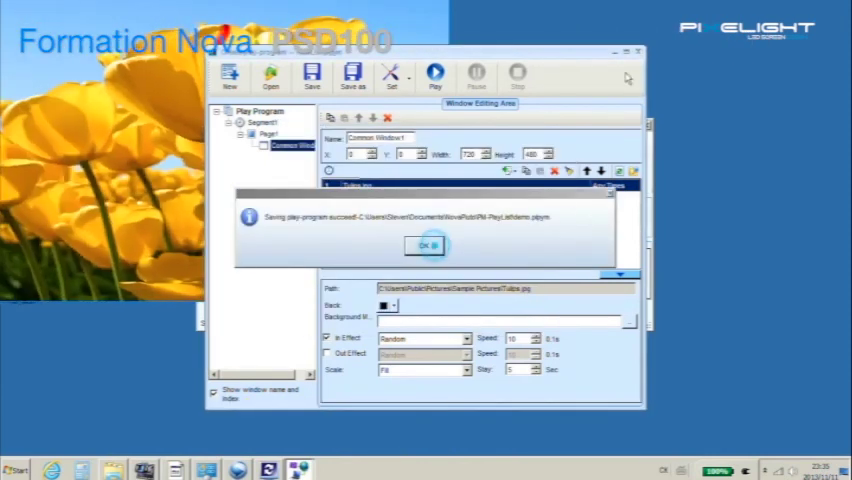
left_click(424, 245)
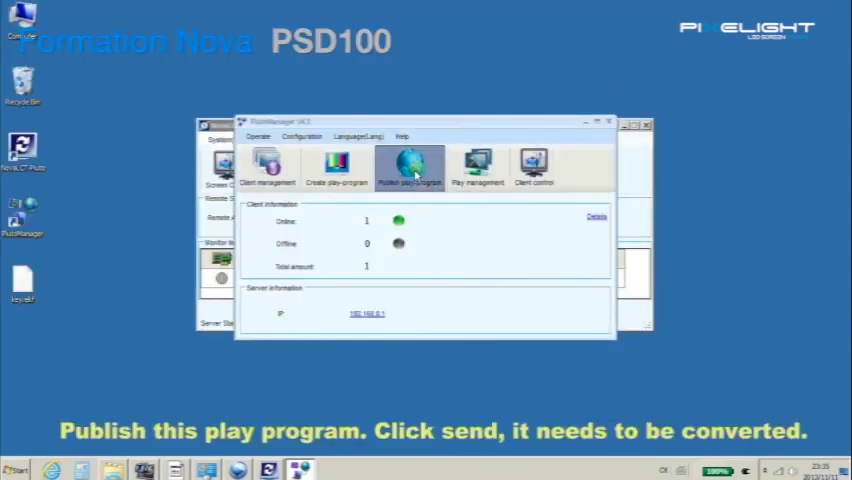
- Convert demo at Normal quality and send it to Zachary's integrated memory
left_click(408, 165)
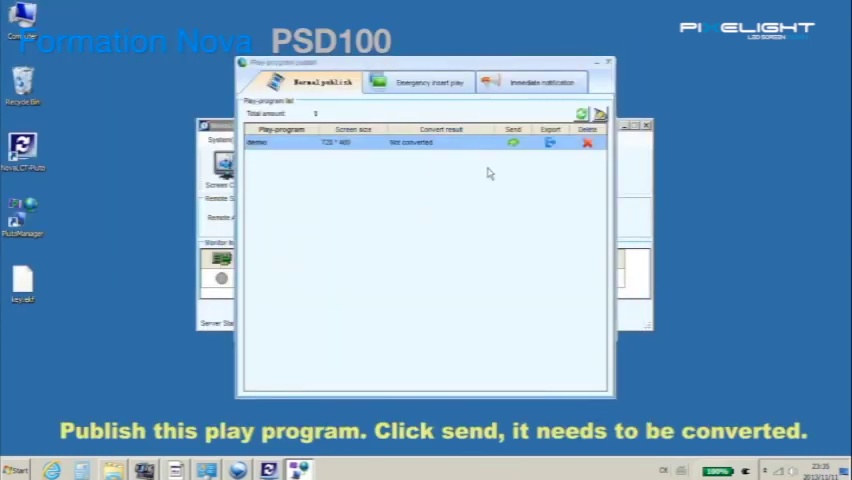
left_click(513, 142)
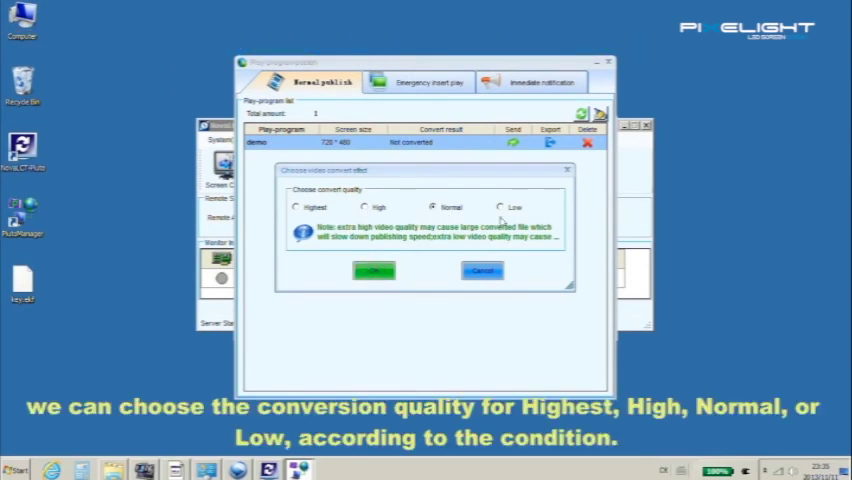
mouse_move(418, 257)
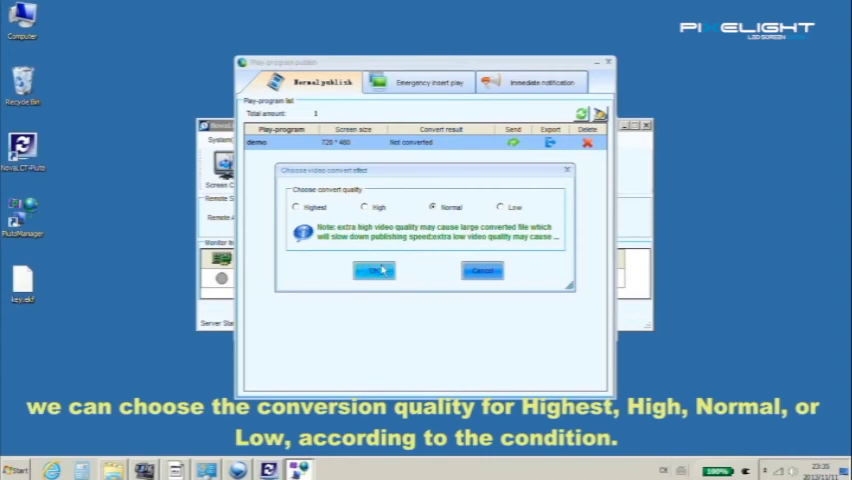
left_click(372, 270)
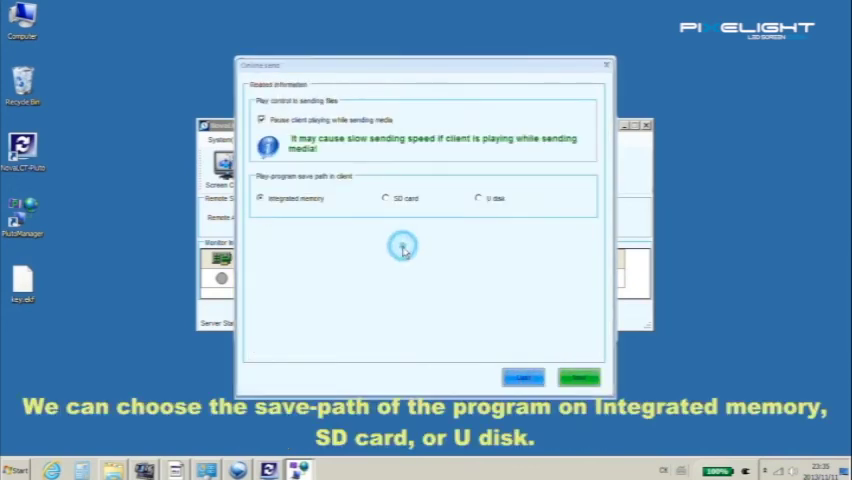
left_click(477, 197)
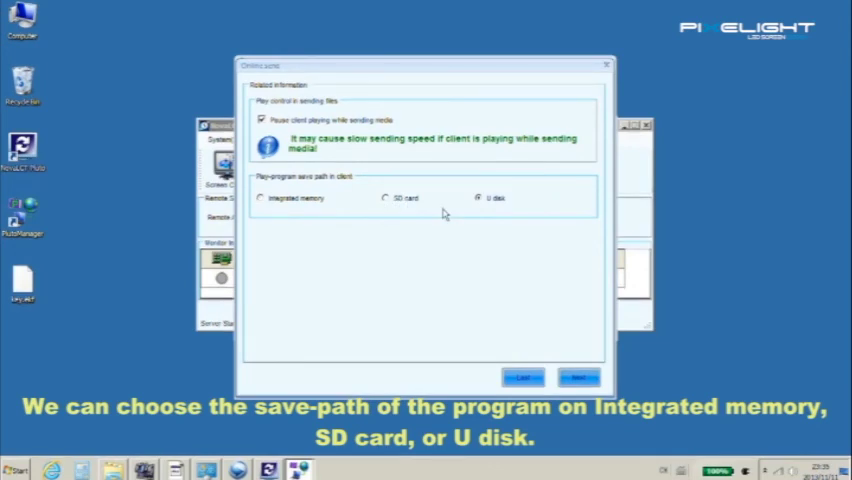
left_click(261, 197)
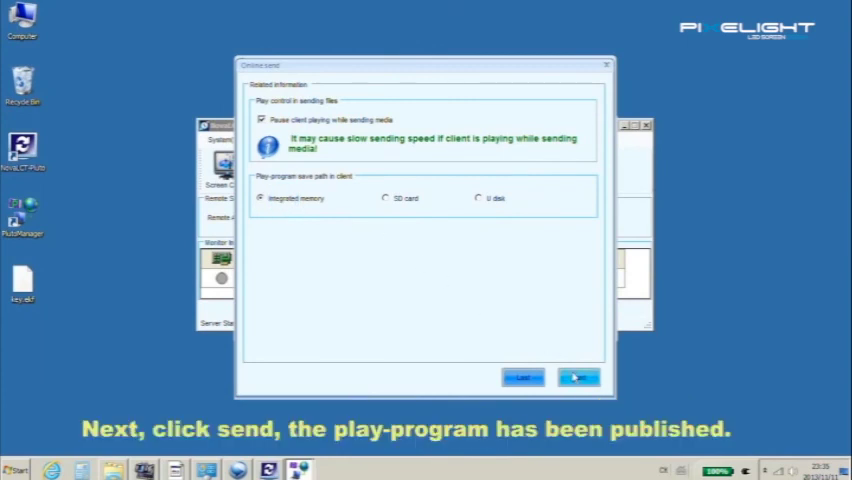
left_click(578, 378)
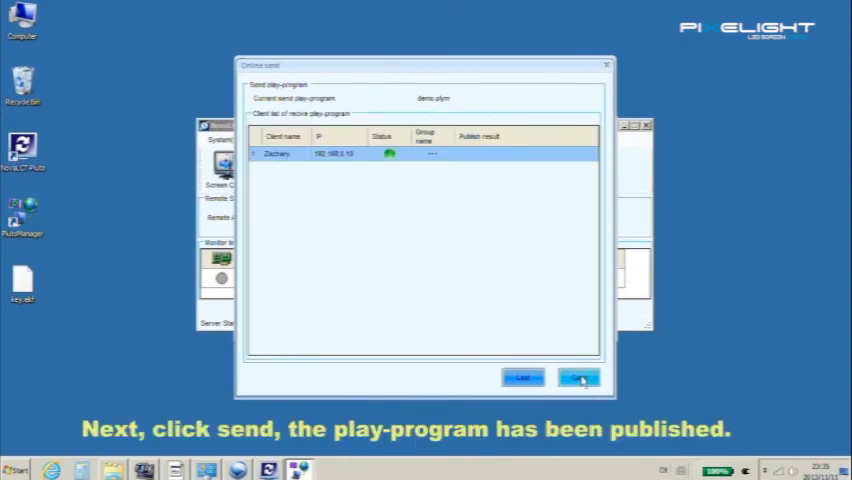
left_click(578, 378)
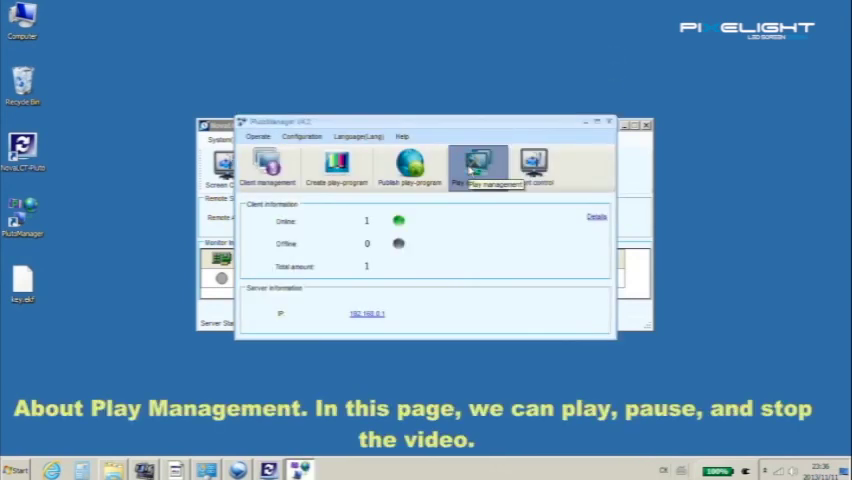
- Start playback on Zachary and read its current tulips play image
left_click(478, 165)
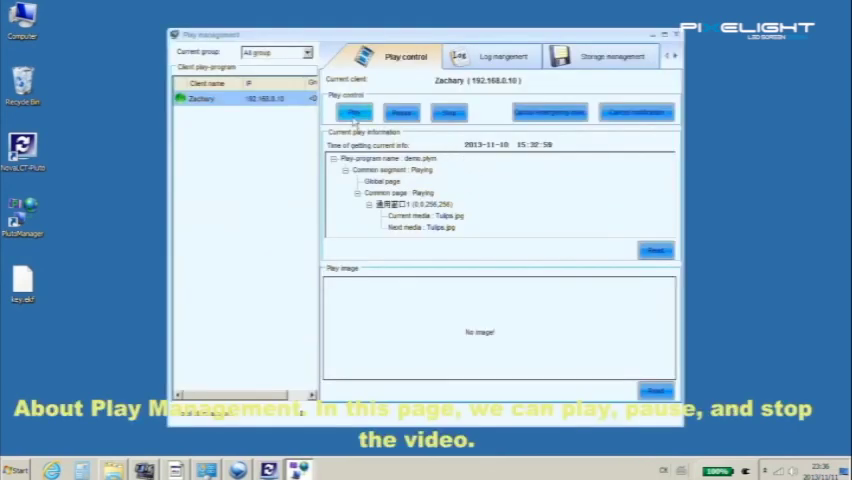
left_click(355, 111)
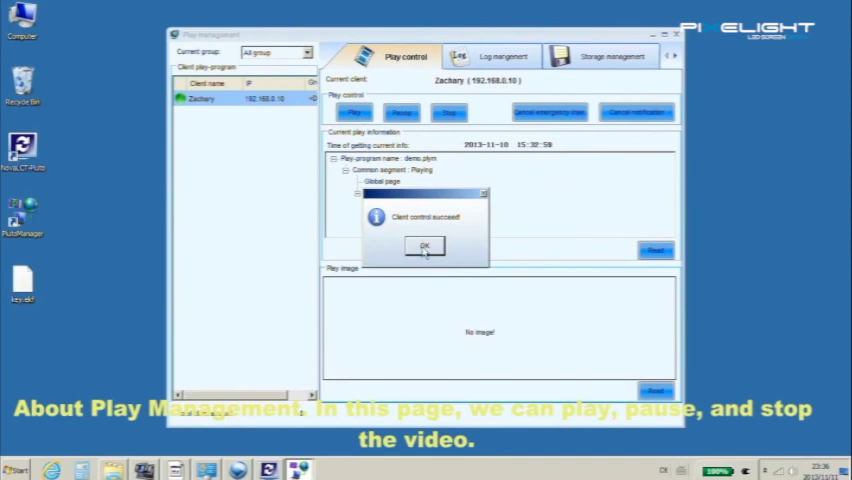
left_click(423, 246)
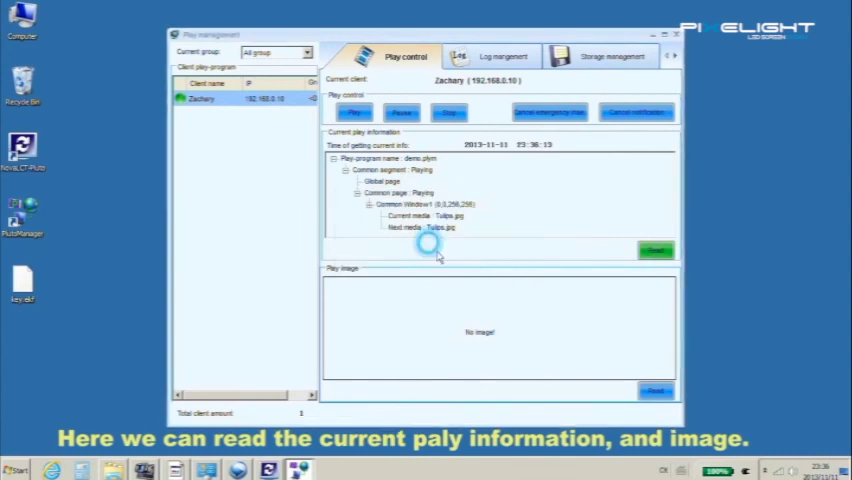
left_click(656, 250)
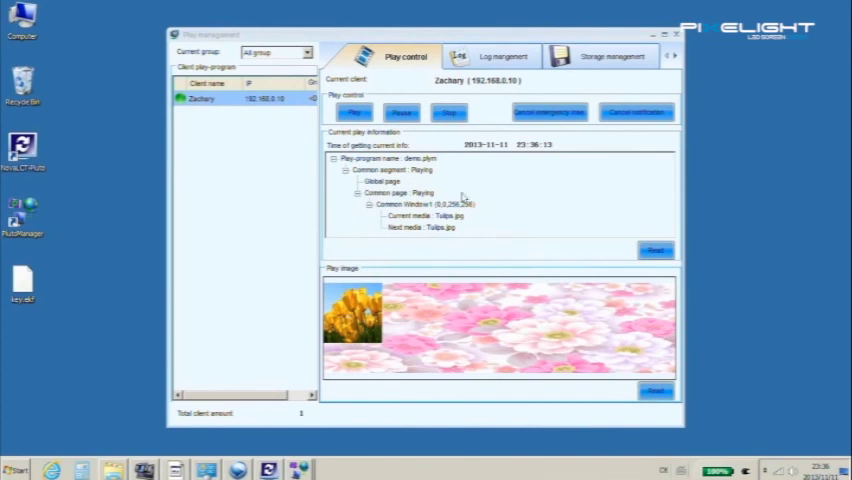
left_click(503, 56)
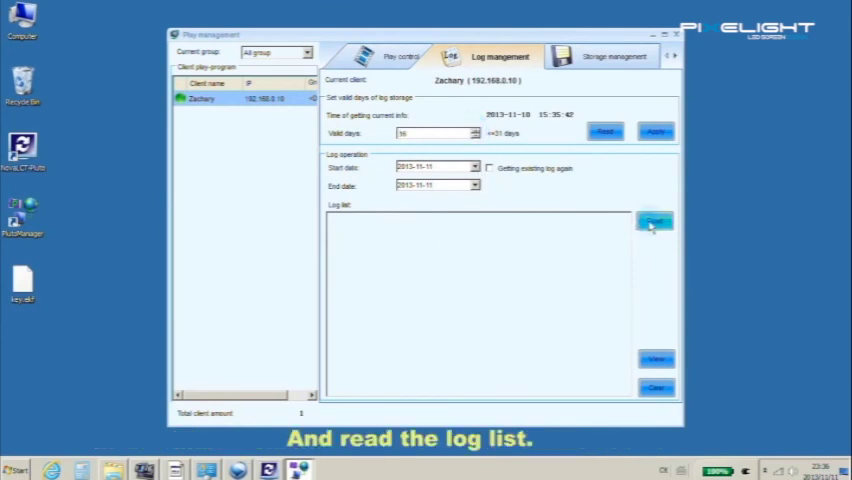
- Read Zachary's log list and its integrated memory and SD card storage info
left_click(654, 221)
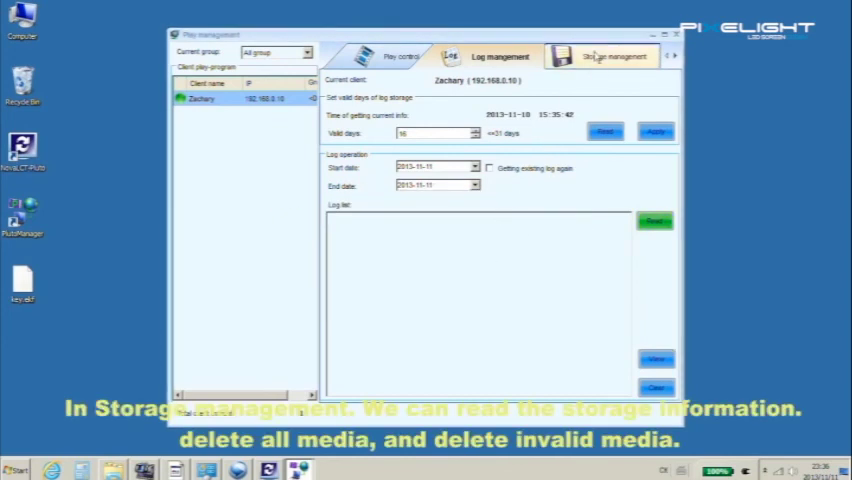
left_click(597, 56)
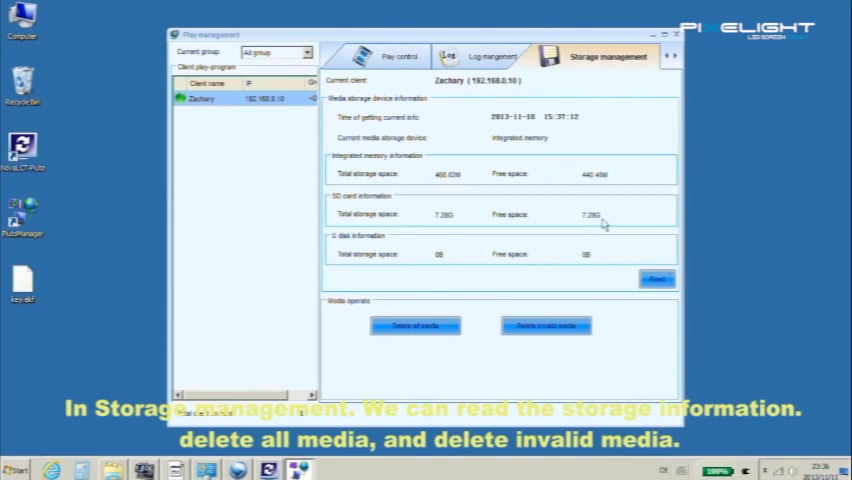
left_click(657, 278)
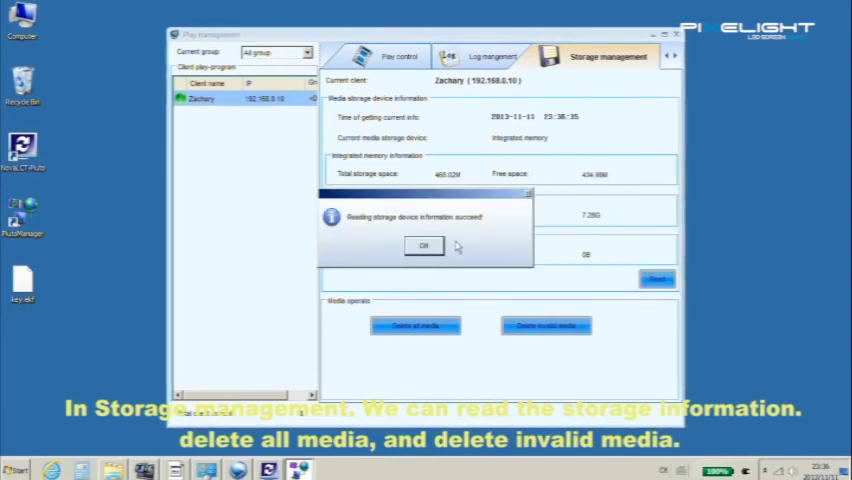
left_click(423, 246)
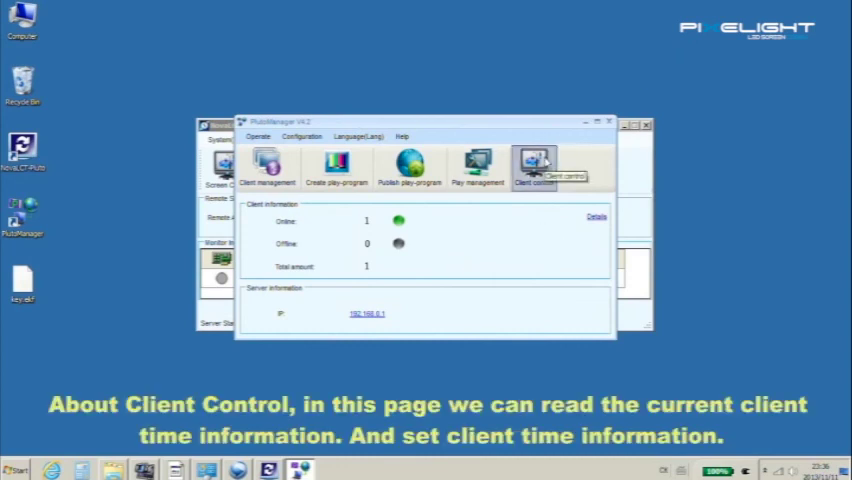
left_click(534, 165)
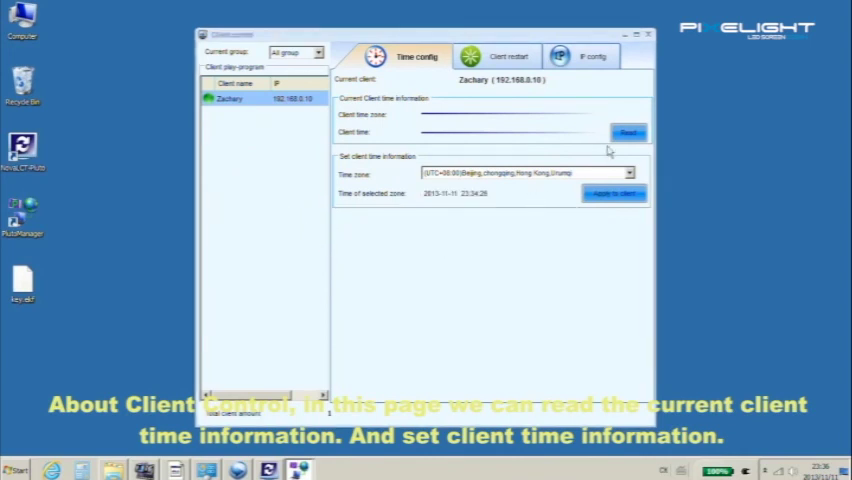
left_click(629, 132)
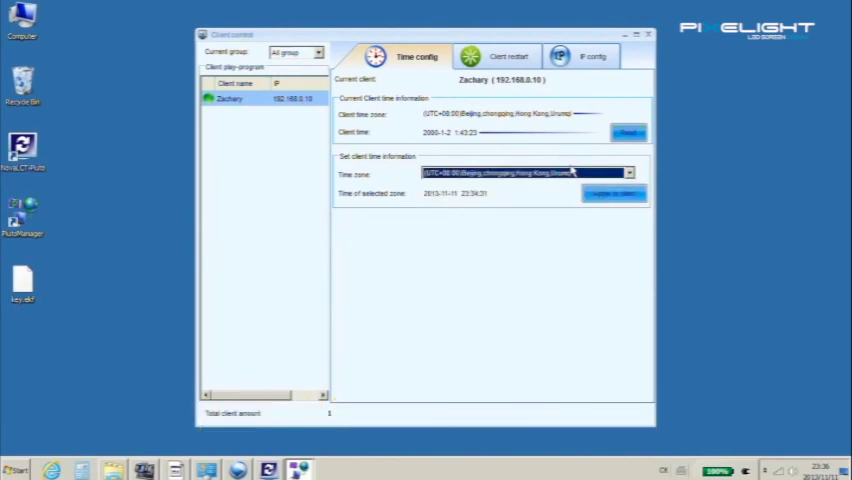
left_click(502, 56)
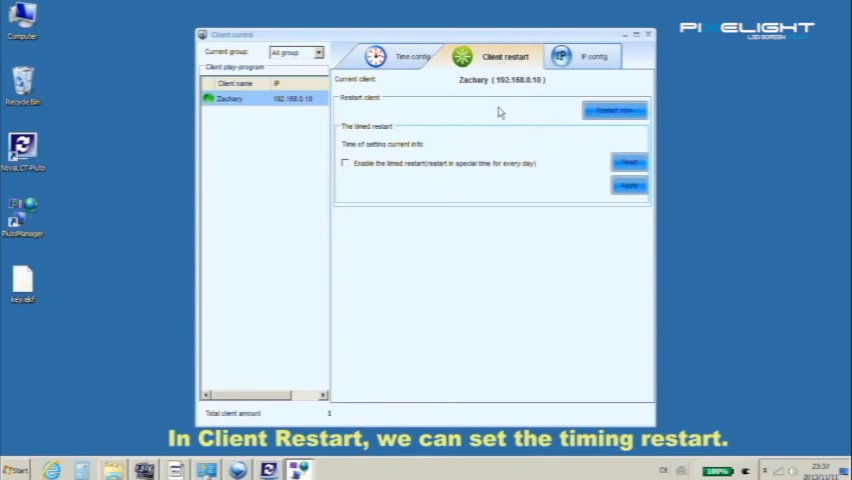
left_click(347, 163)
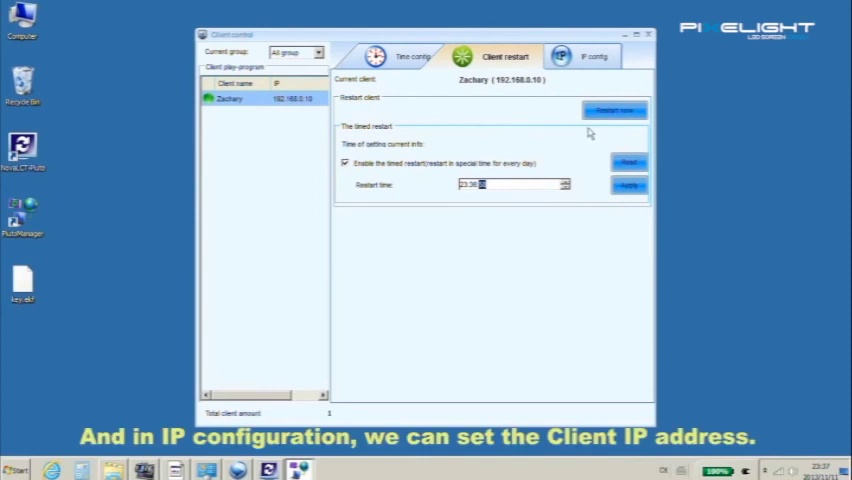
left_click(589, 56)
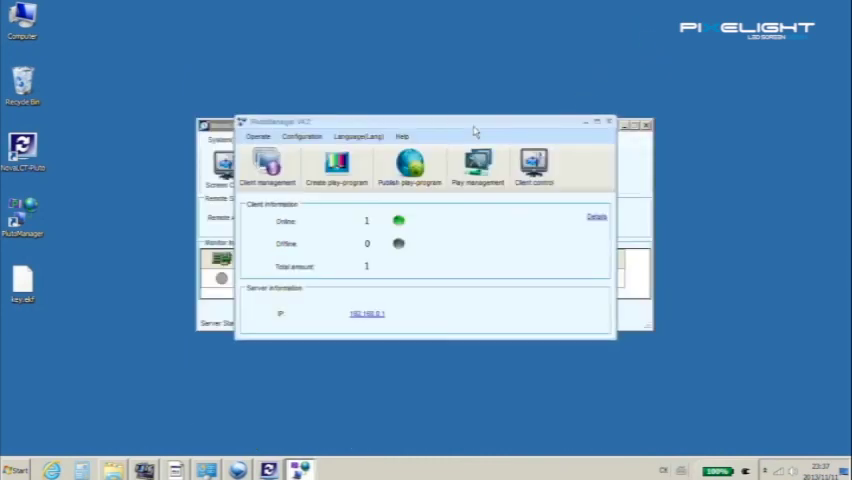
mouse_move(217, 413)
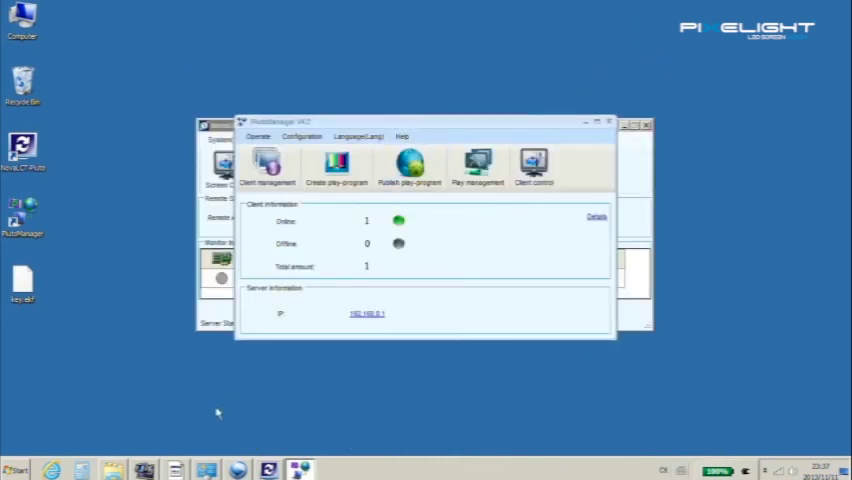